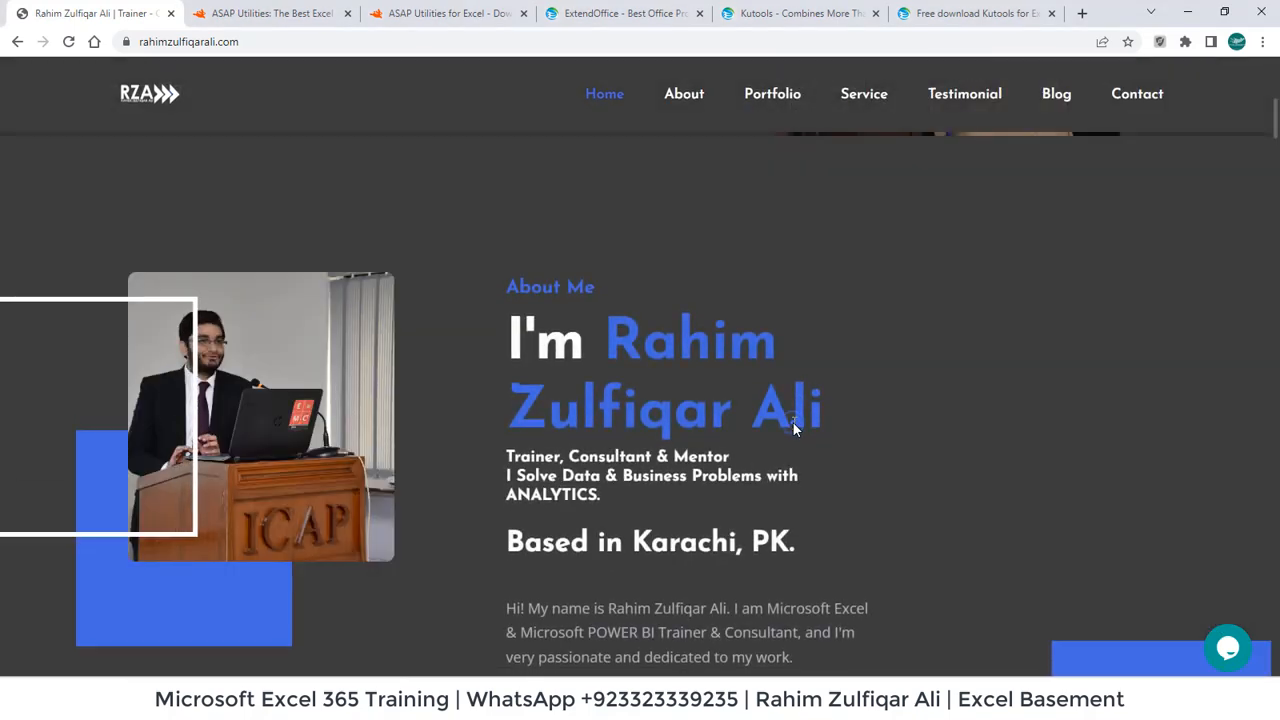
Browse the open Chrome tabs and land on the ASAP Utilities site.
click(684, 94)
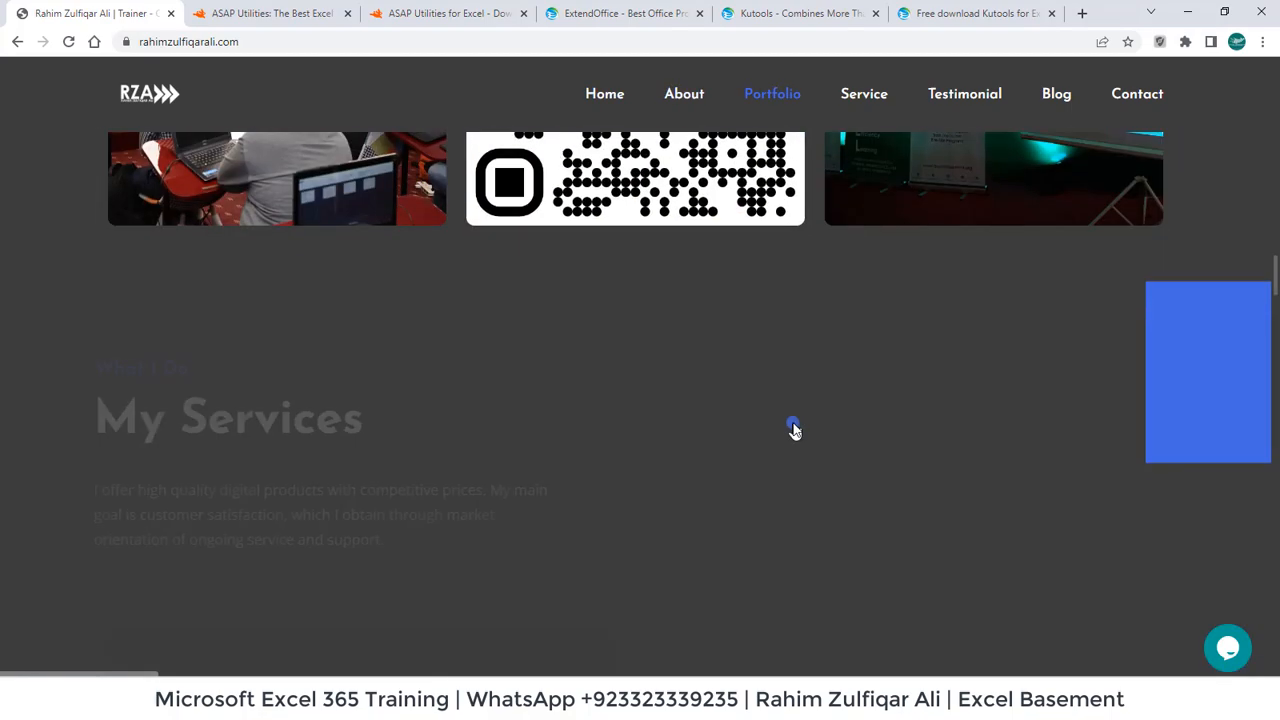
scroll(down, 3)
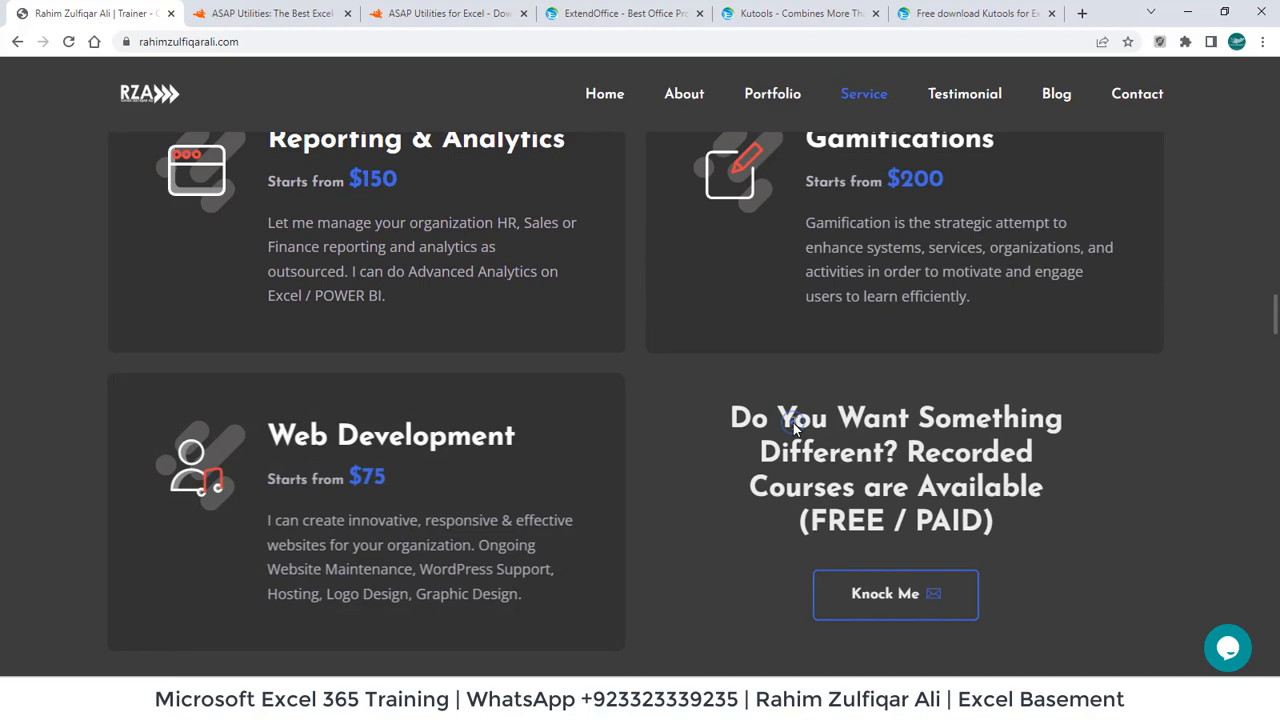
click(1056, 94)
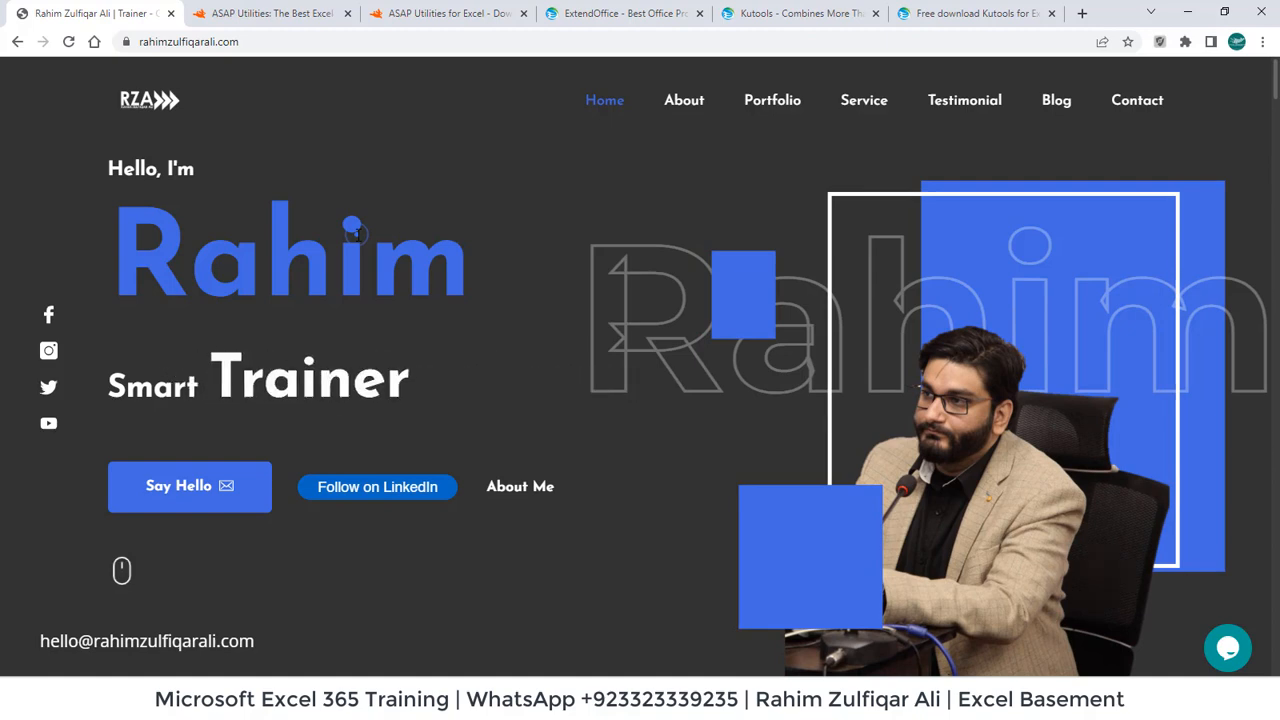
click(270, 12)
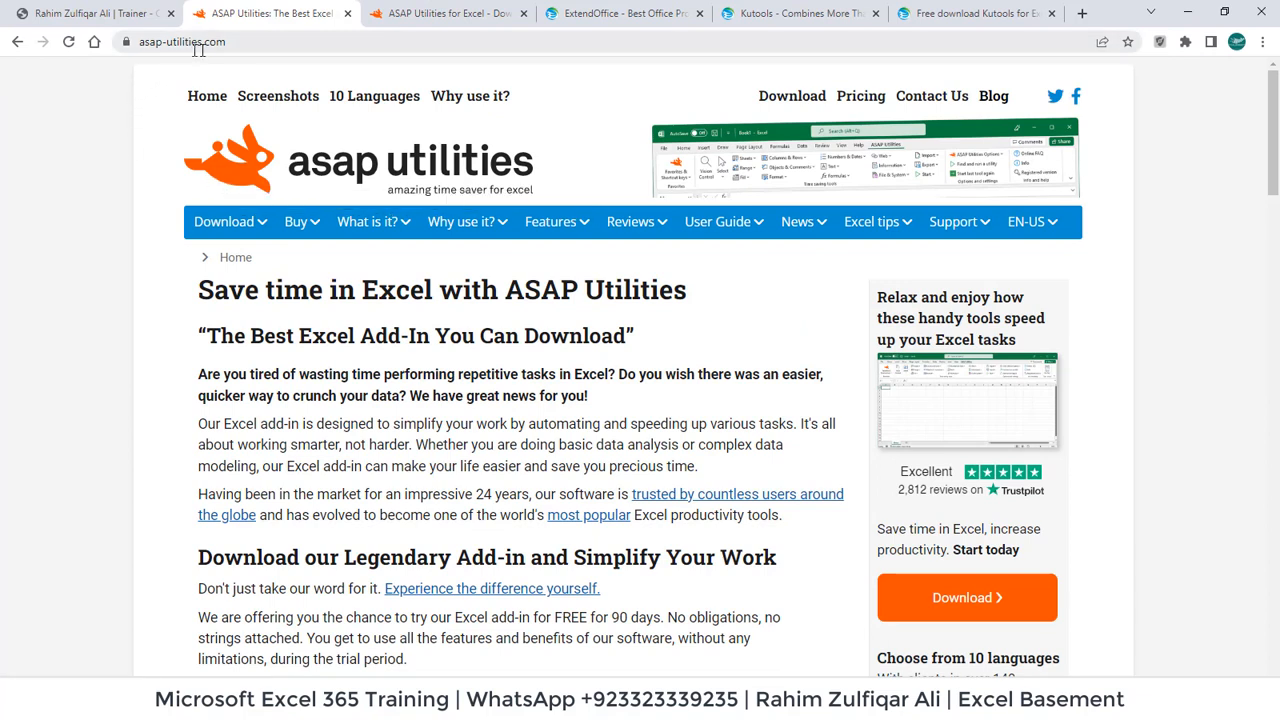
mouse_move(396, 148)
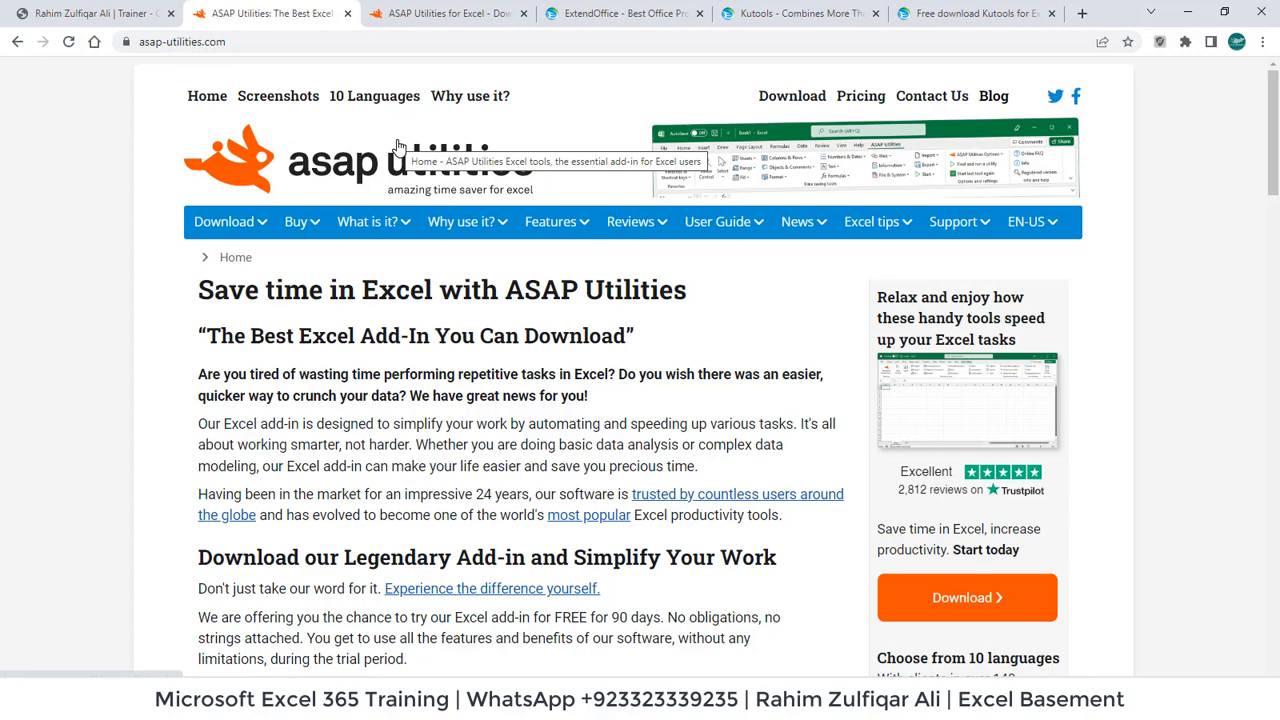
Review the ASAP Utilities home page down to supported Excel versions and user reviews, then return to the top.
click(872, 220)
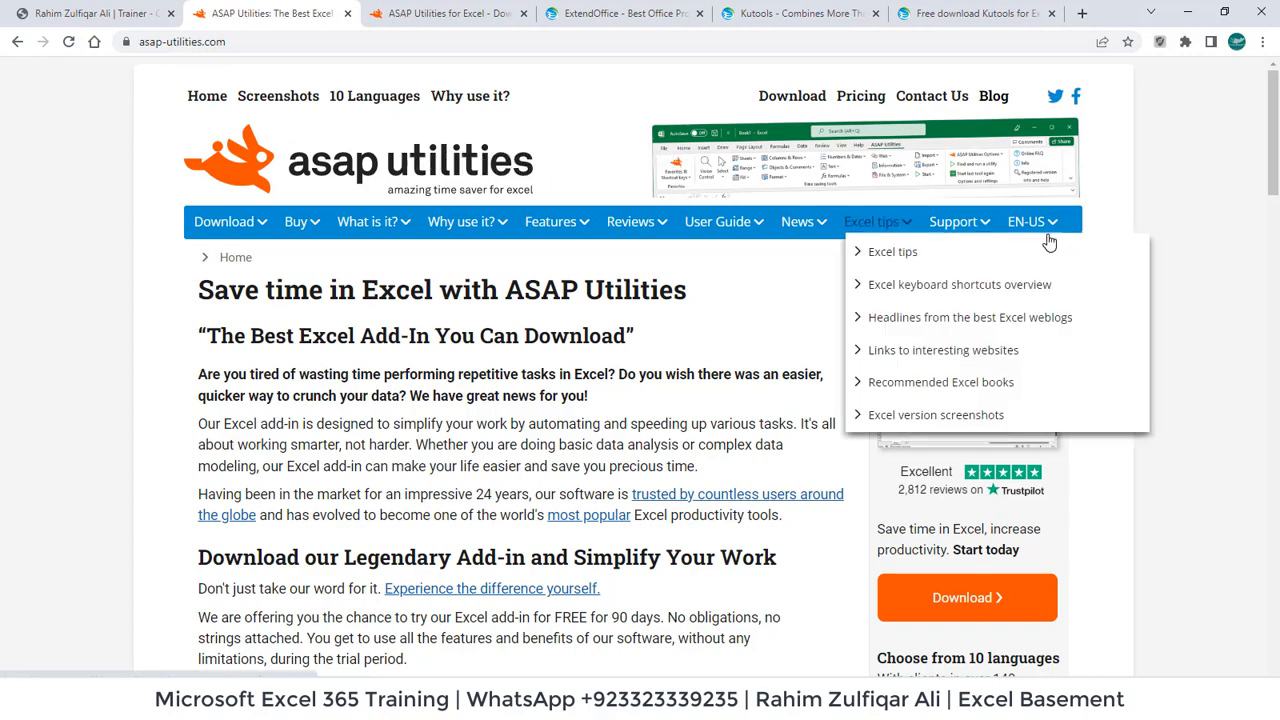
scroll(down, 3)
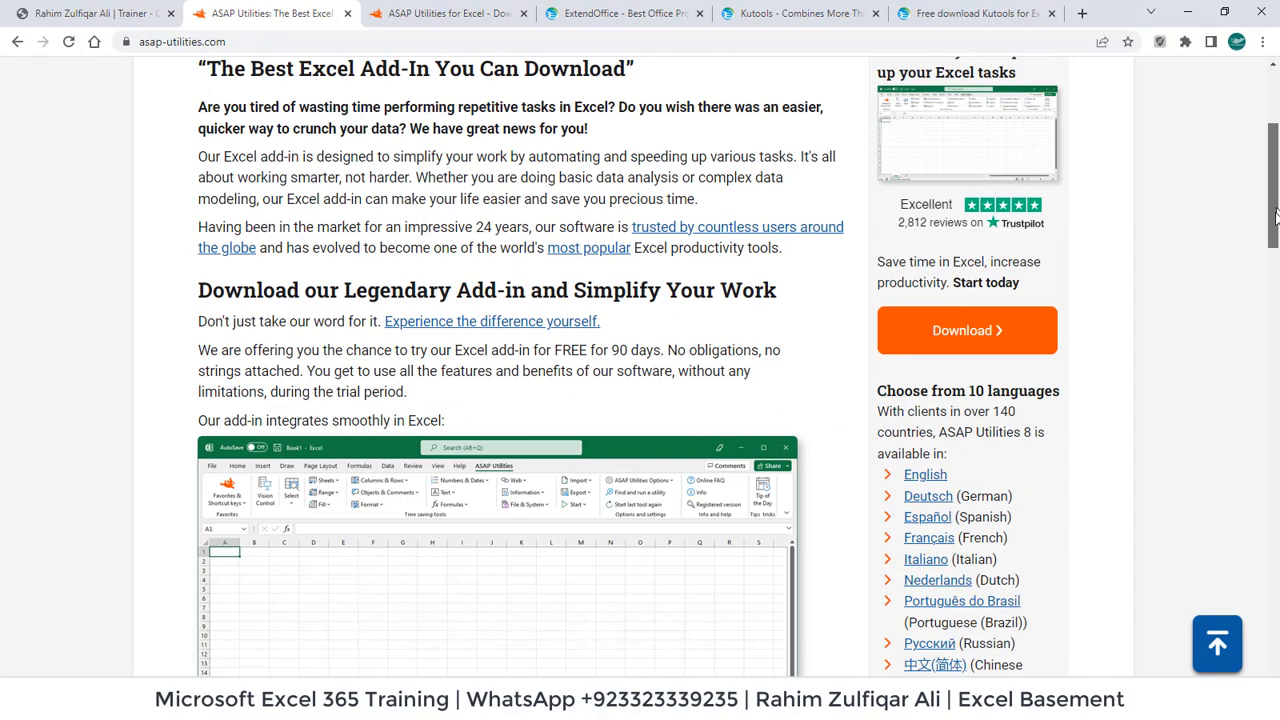
scroll(down, 3)
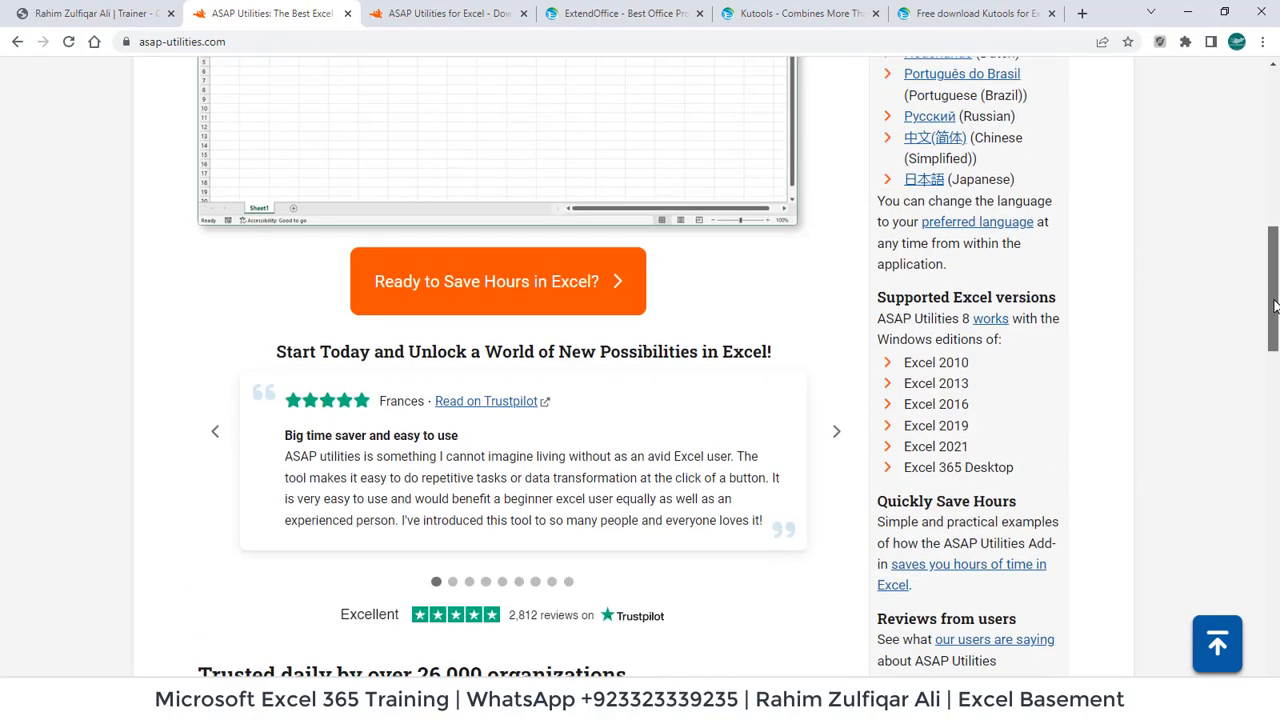
scroll(down, 3)
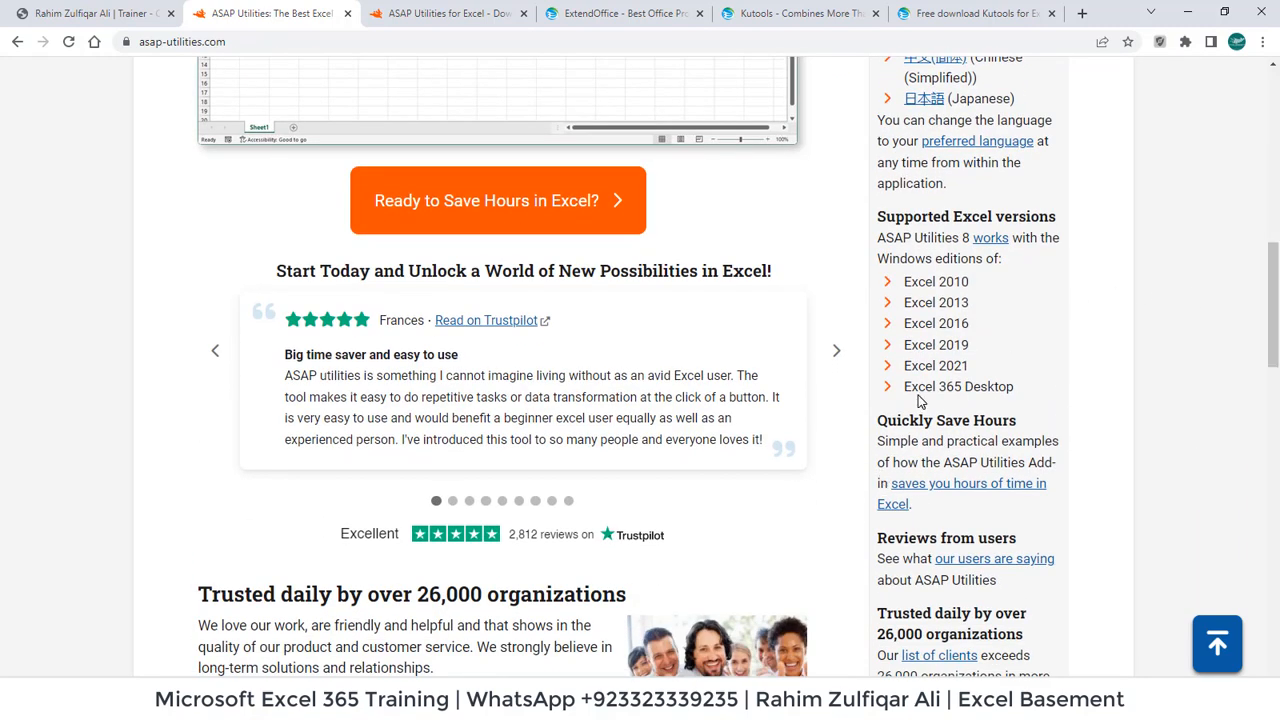
mouse_move(958, 364)
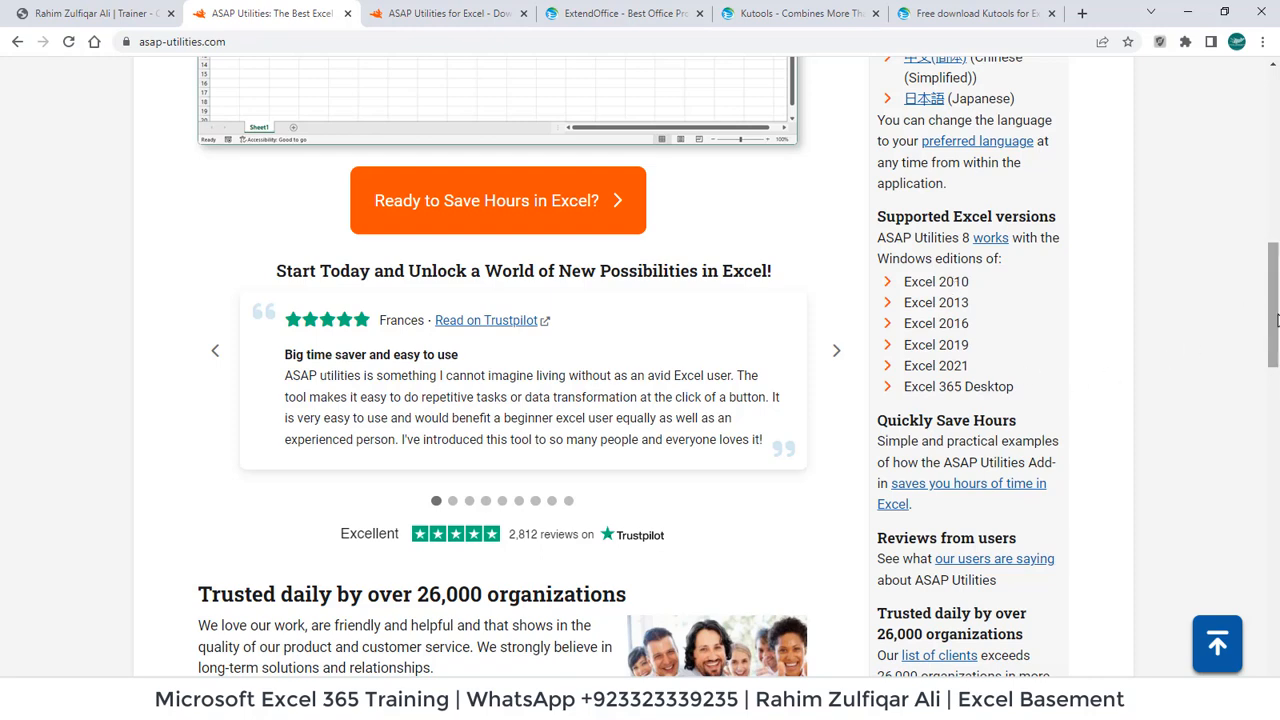
scroll(up, 3)
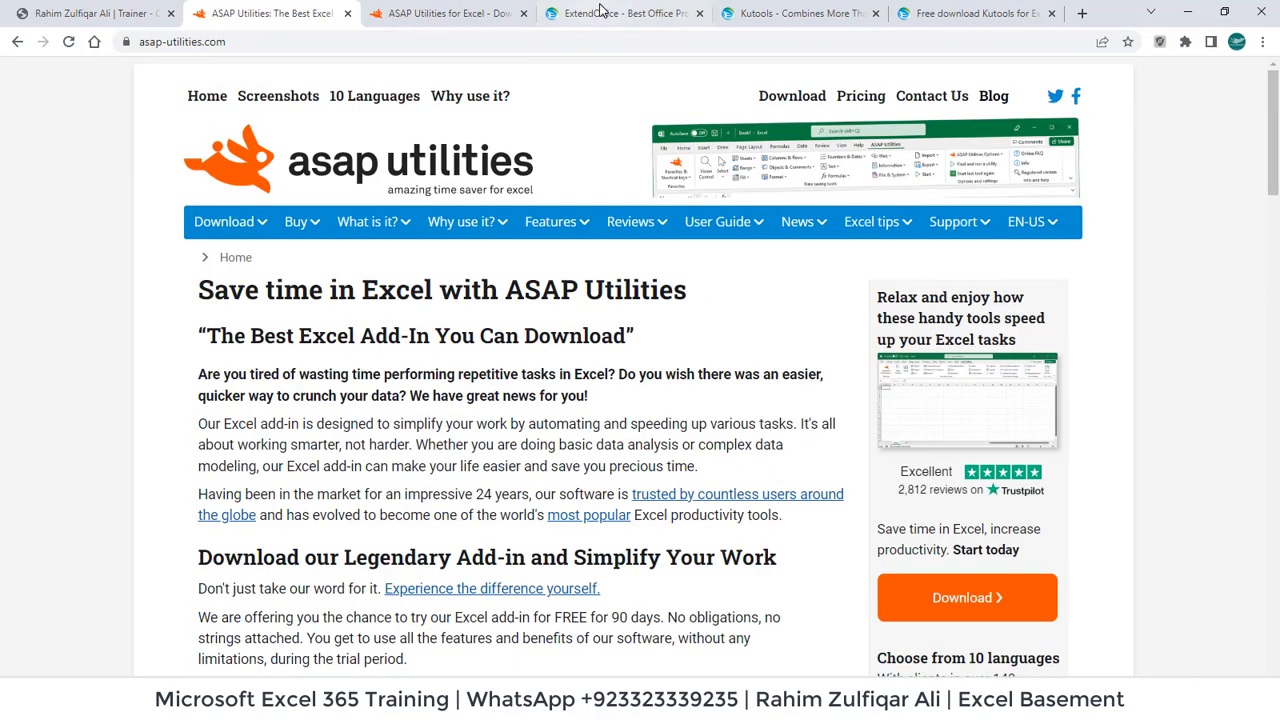
click(228, 220)
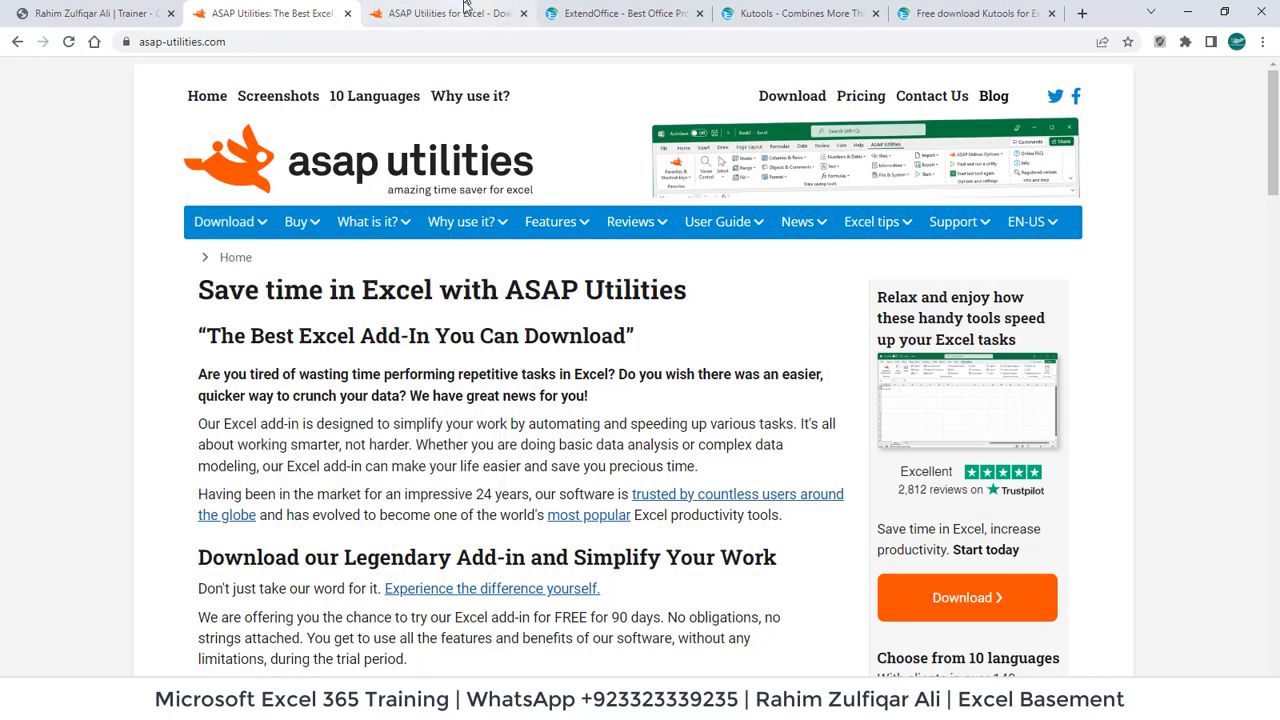
Bring up the ASAP Utilities 8.2 download page and look over the edition choices.
click(224, 220)
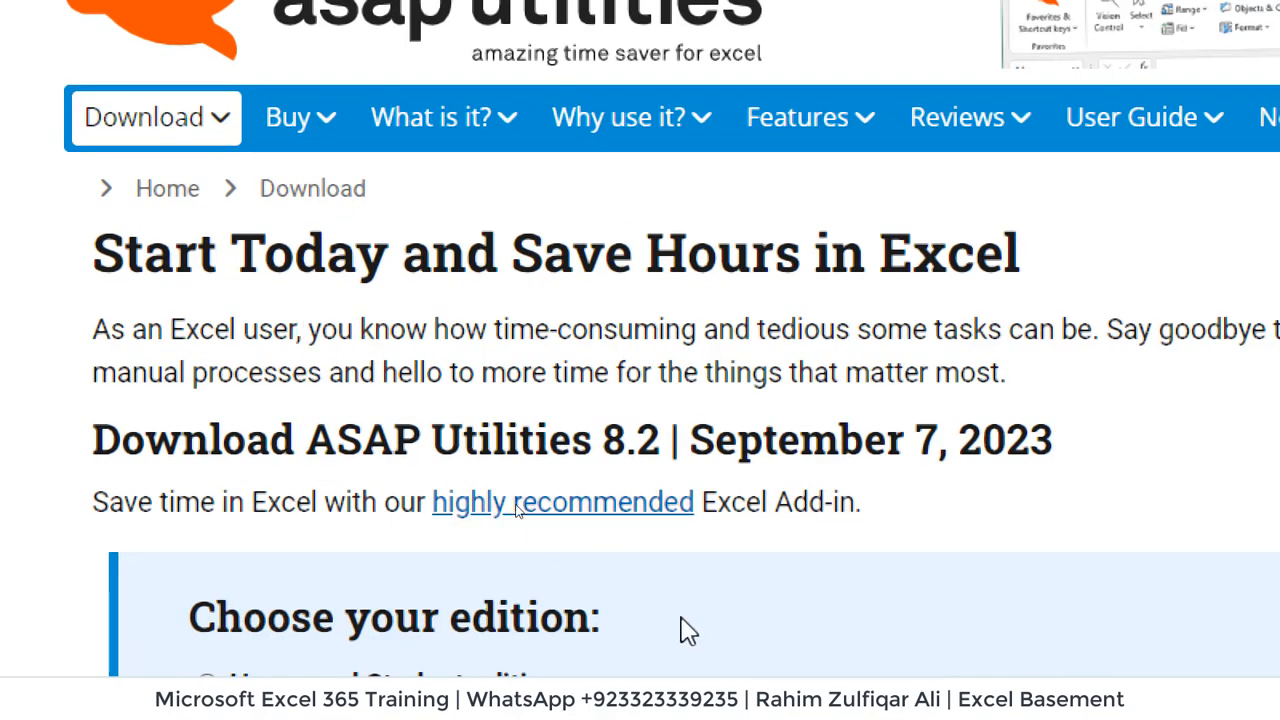
scroll(down, 3)
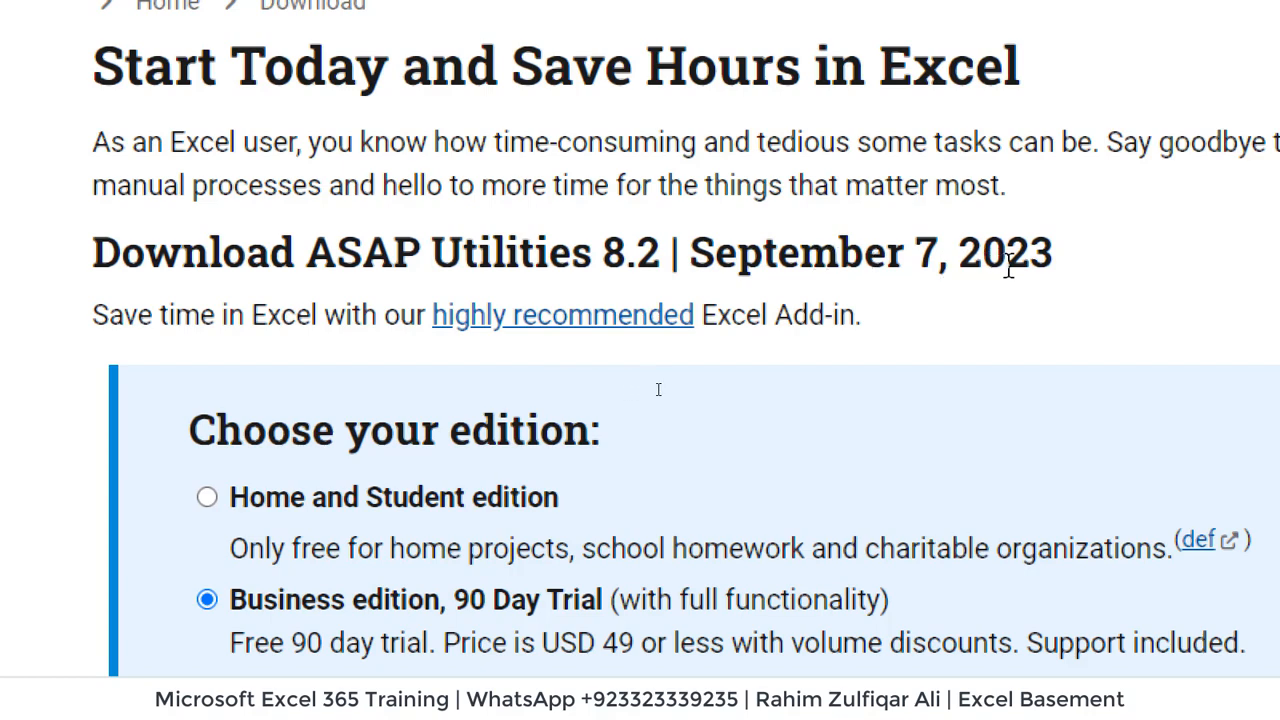
scroll(down, 3)
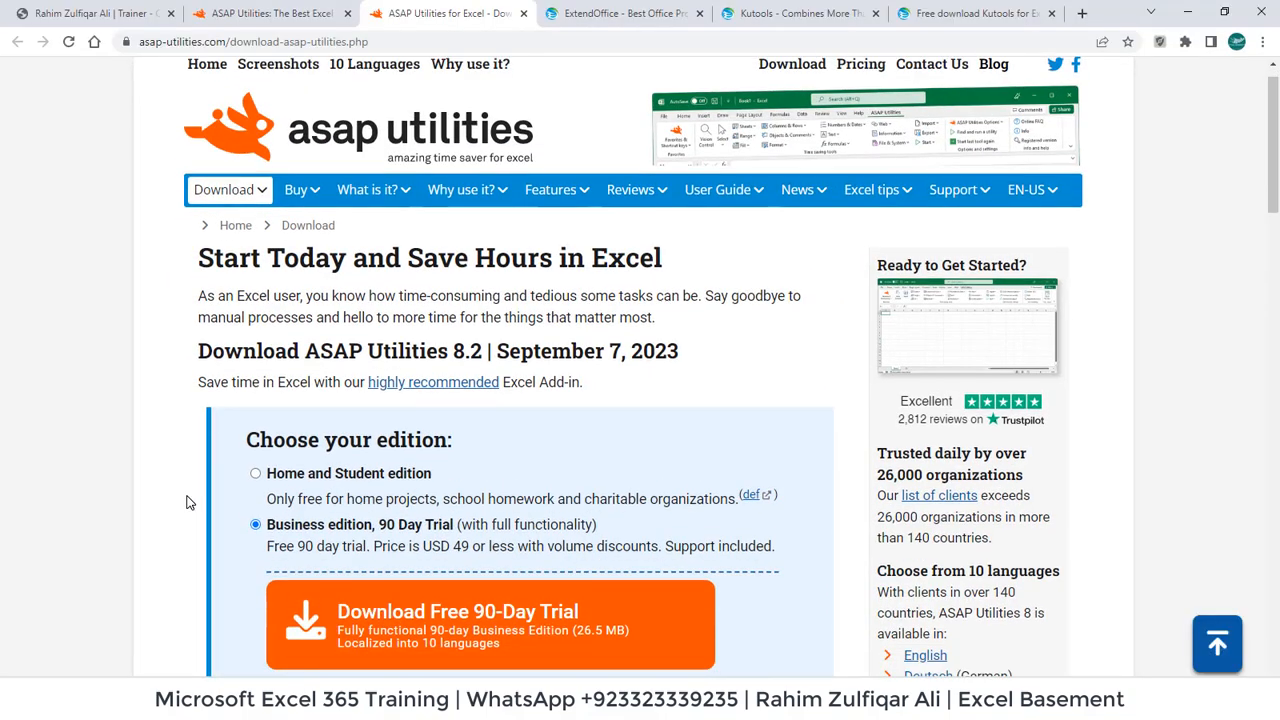
scroll(down, 3)
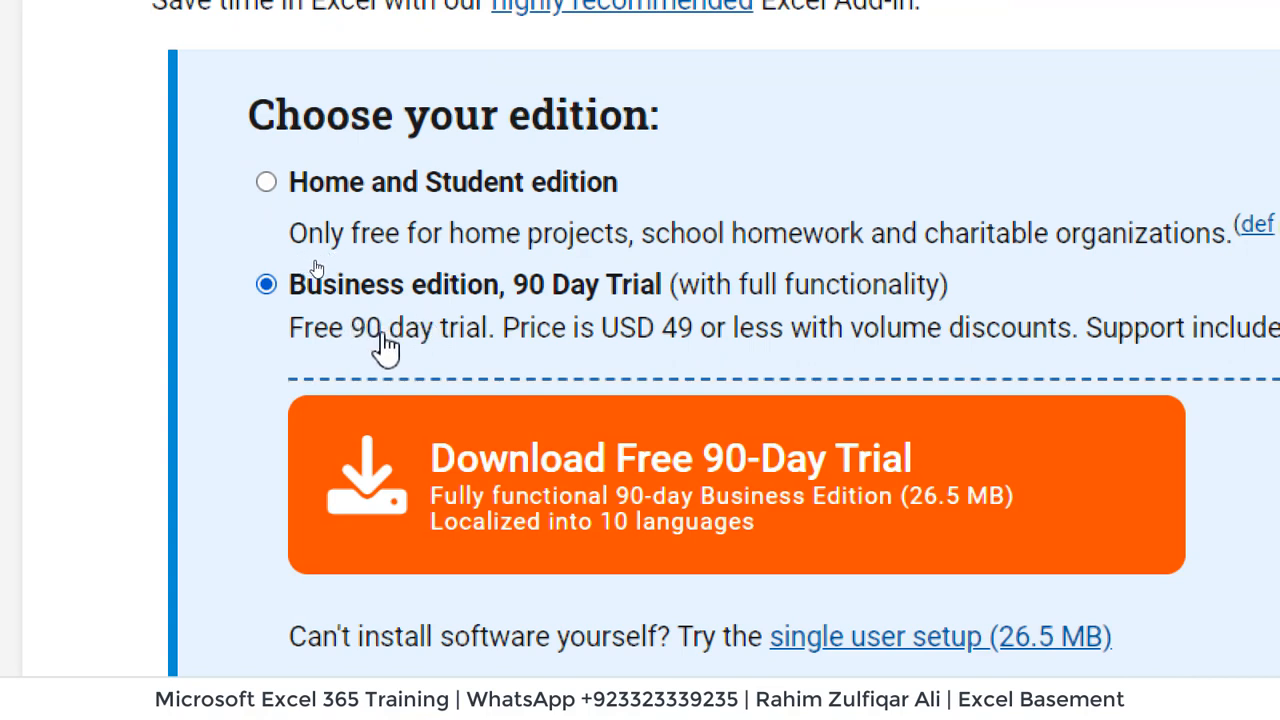
mouse_move(436, 350)
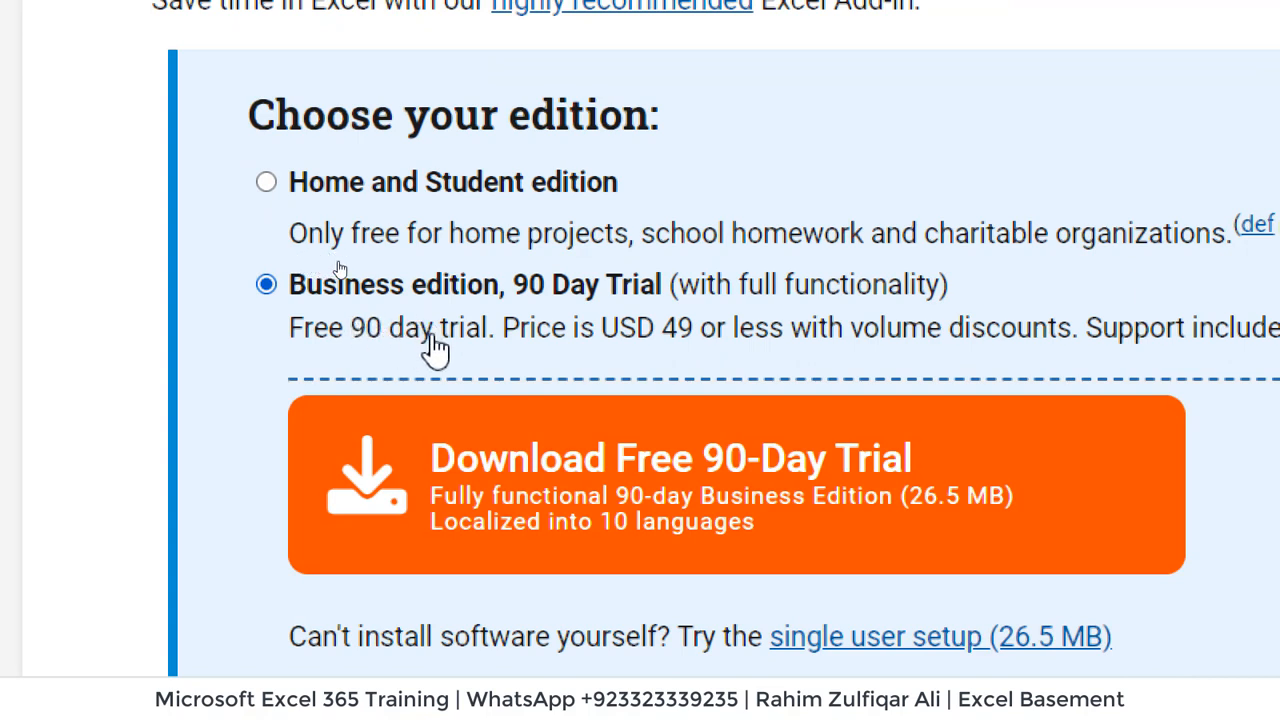
mouse_move(884, 296)
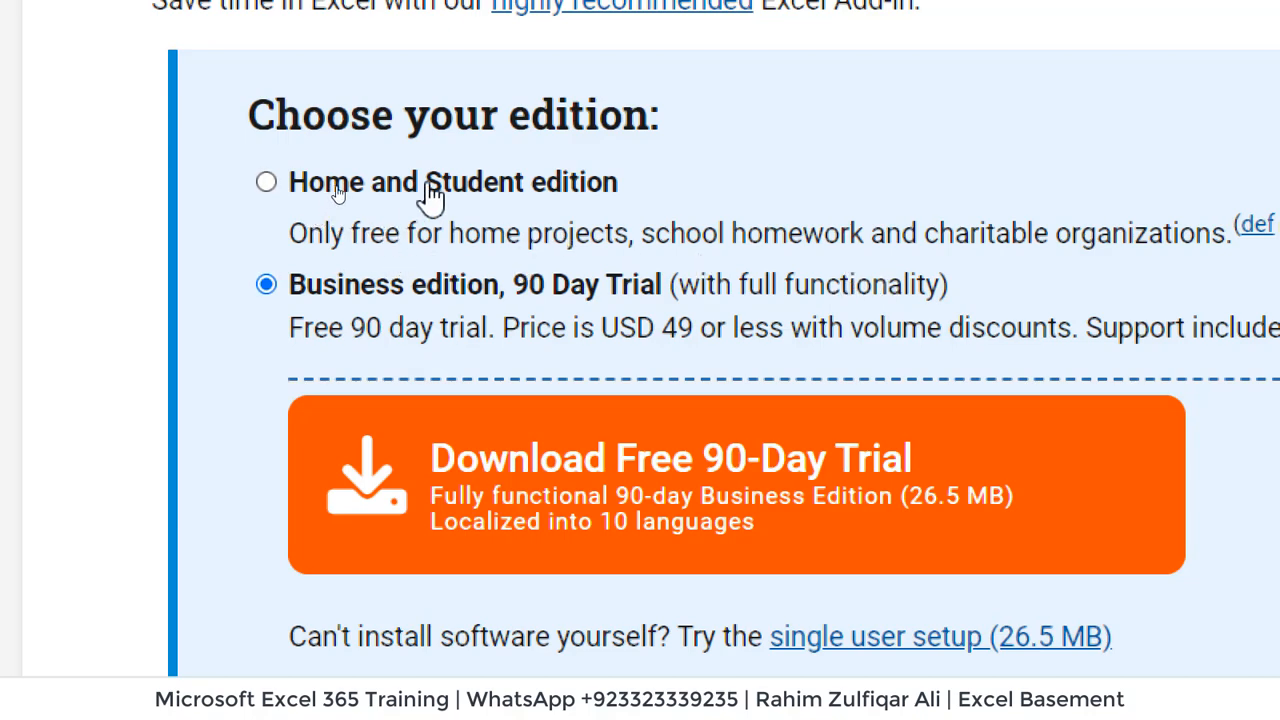
mouse_move(470, 204)
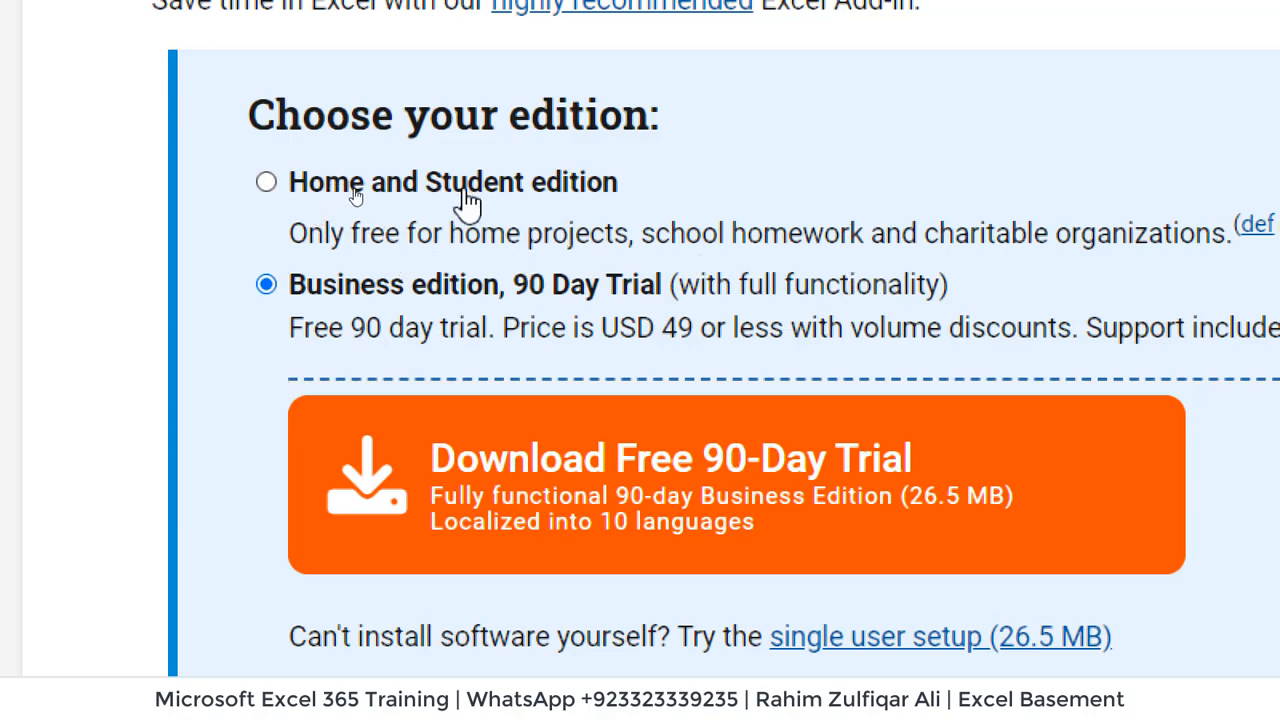
Try the free Home and Student edition, then settle on the Business 90-day trial.
click(266, 182)
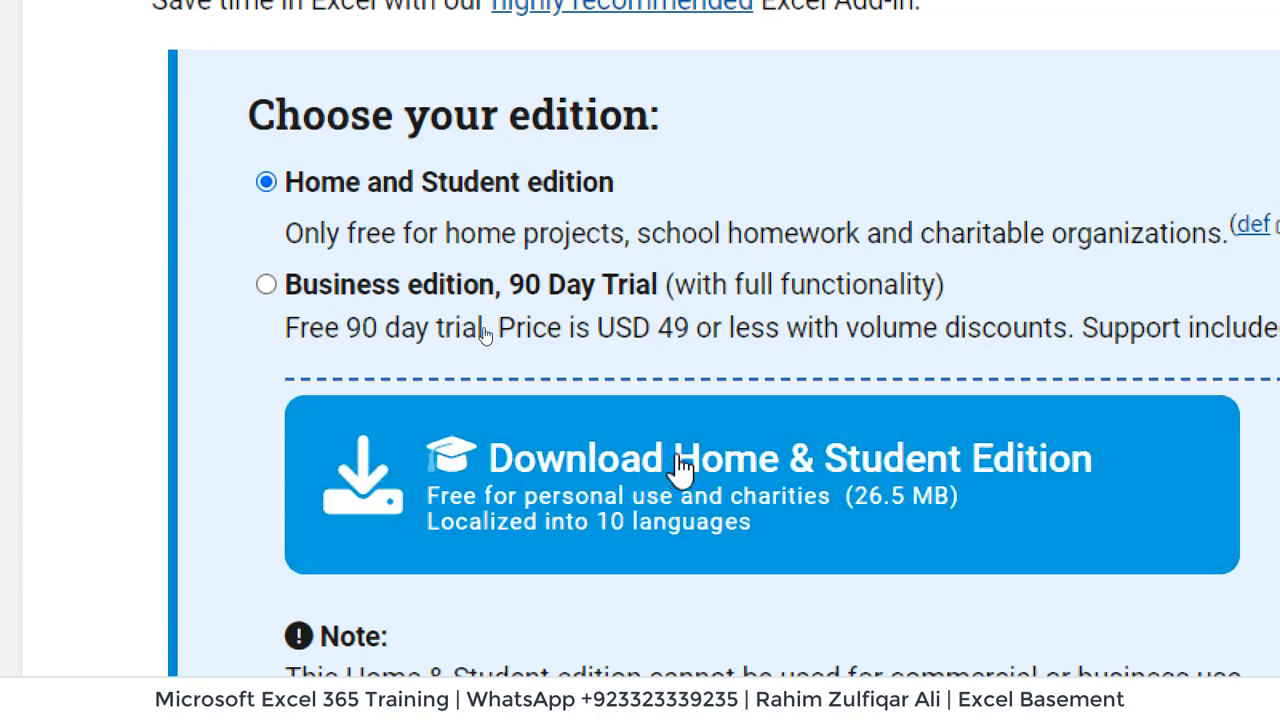
mouse_move(400, 296)
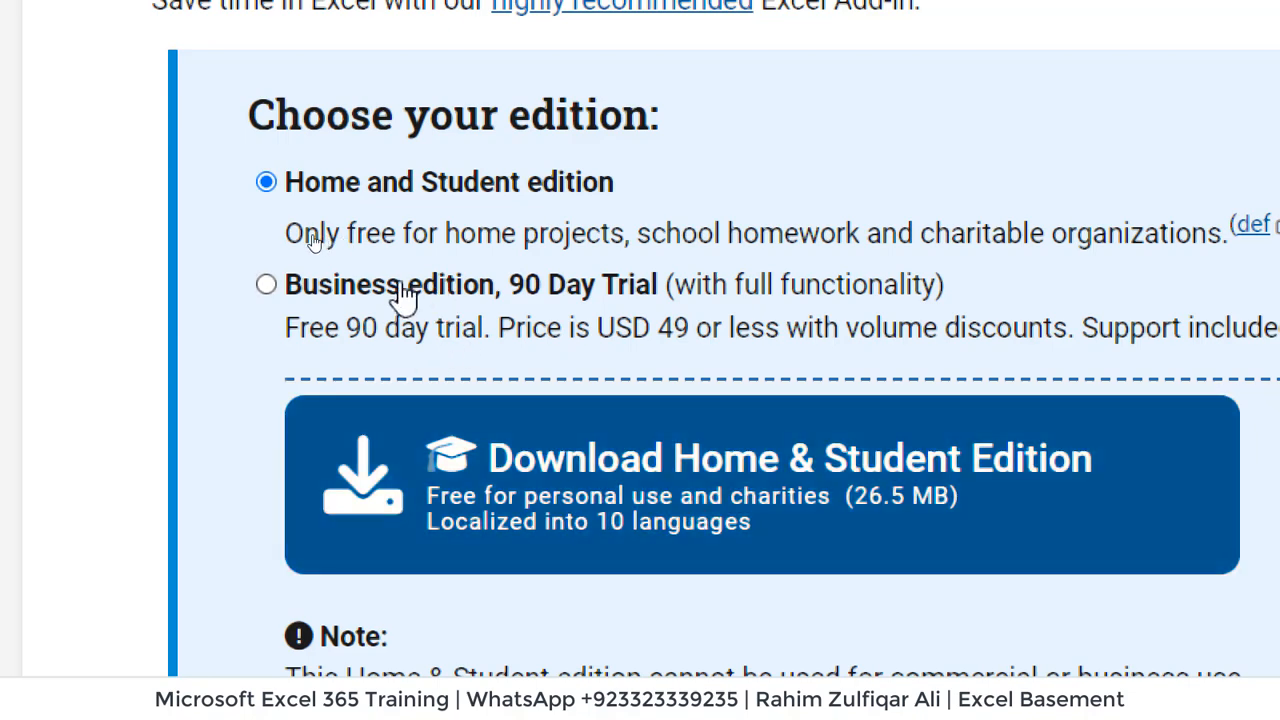
click(266, 284)
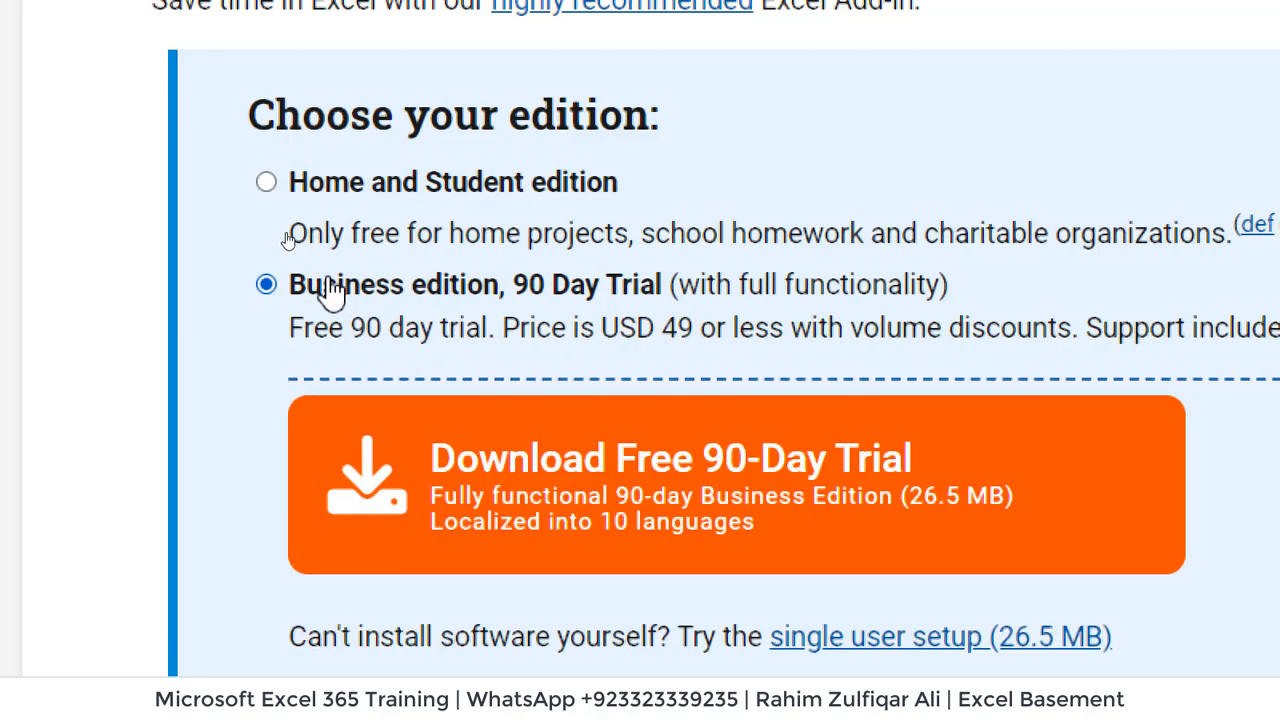
mouse_move(456, 344)
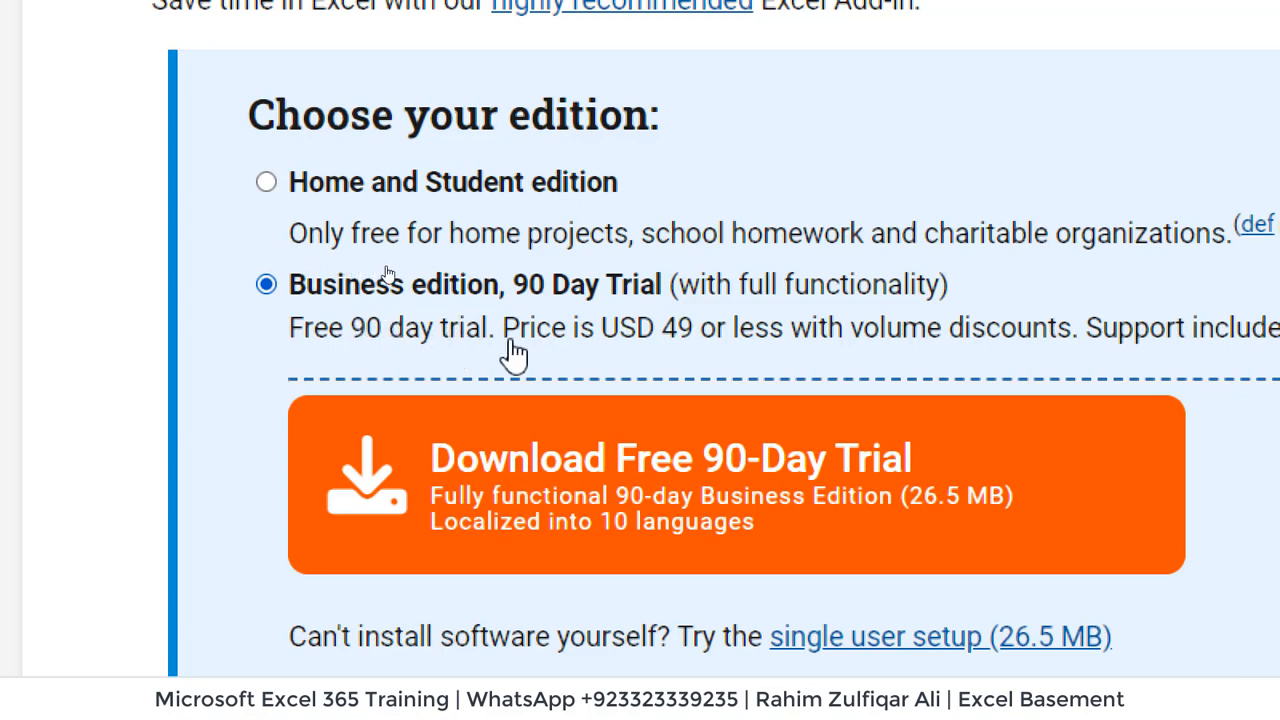
mouse_move(690, 358)
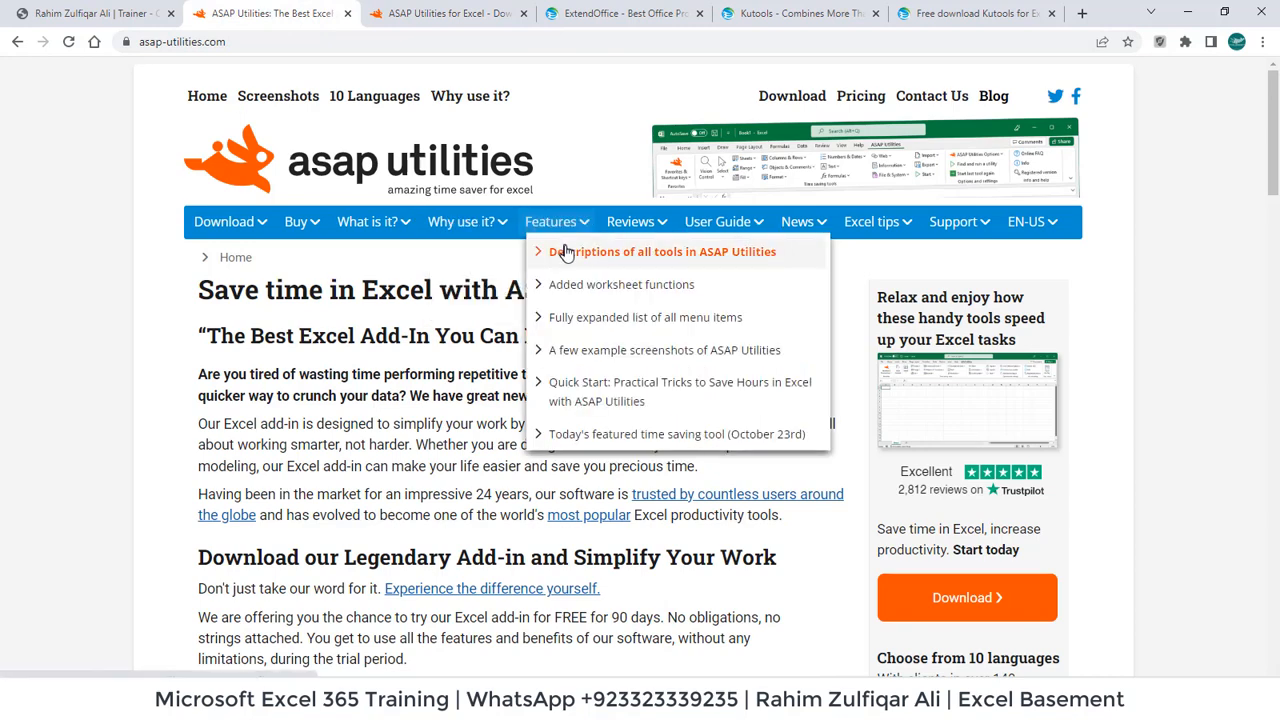
From the Features menu, show the descriptions of all ASAP Utilities tools by category.
click(660, 252)
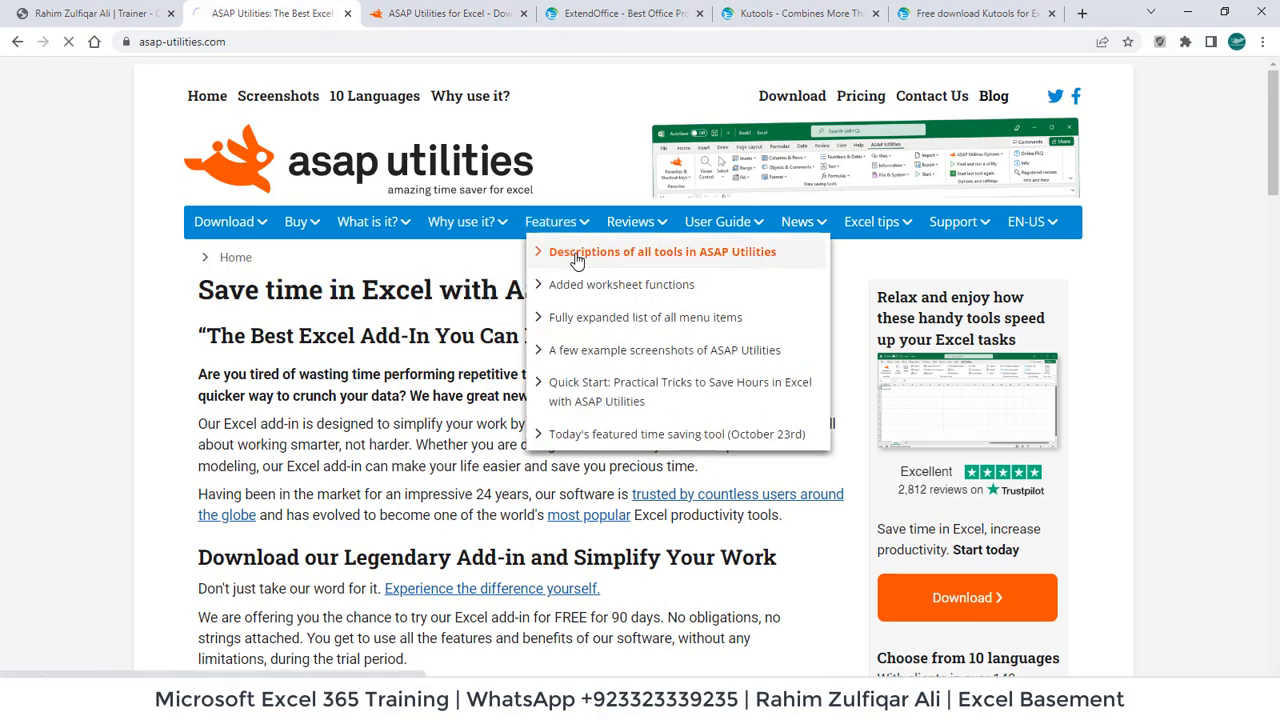
click(660, 252)
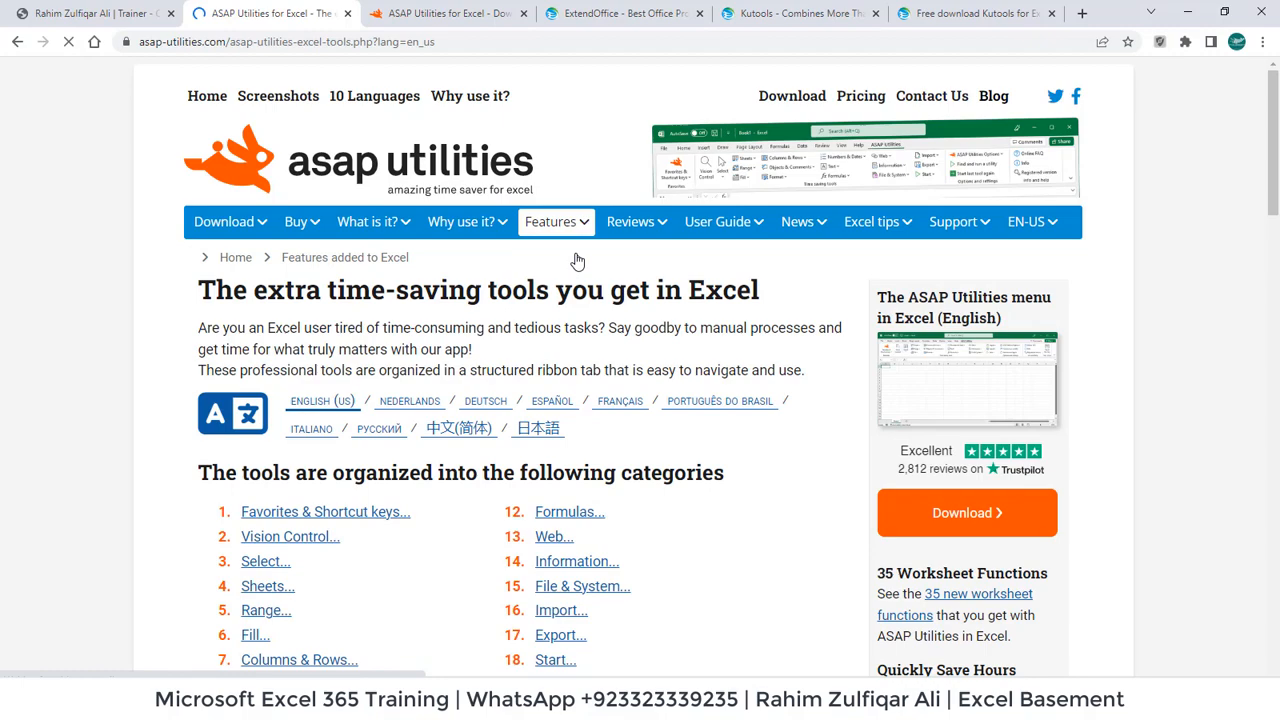
scroll(down, 3)
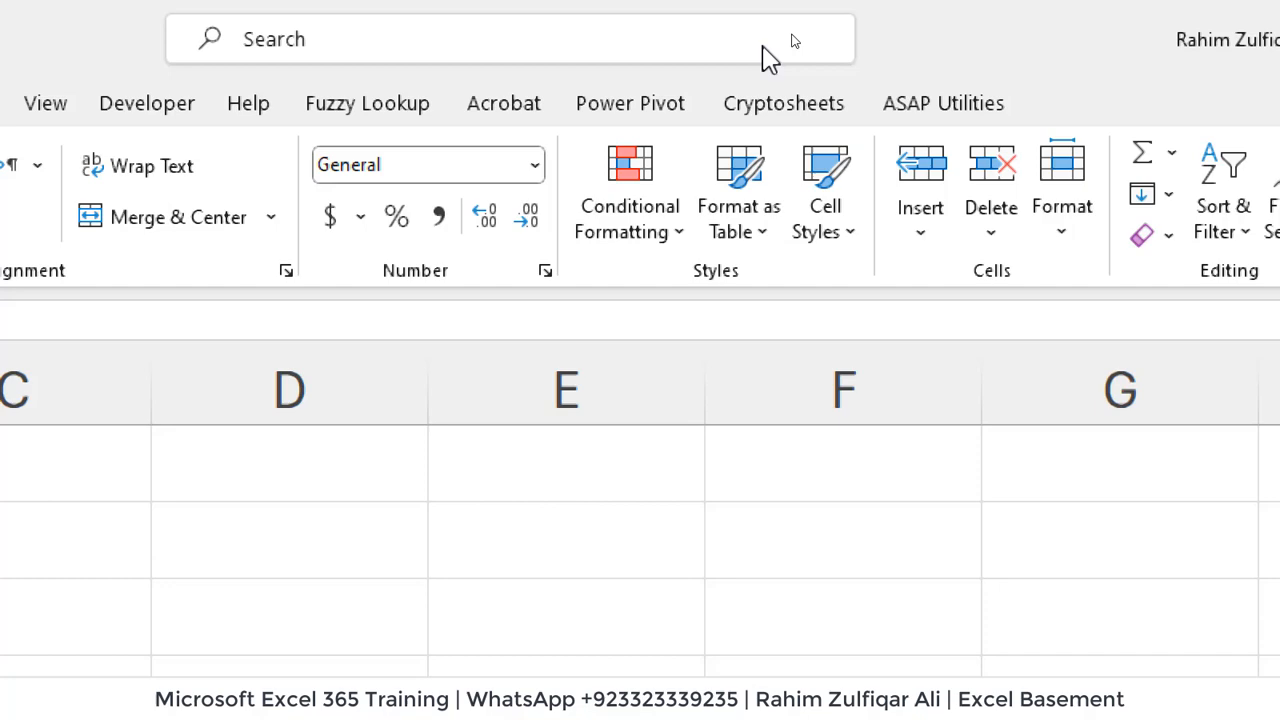
In Excel's ASAP Utilities ribbon, look through the Sheets, Columns & Rows and Range tool lists.
click(942, 104)
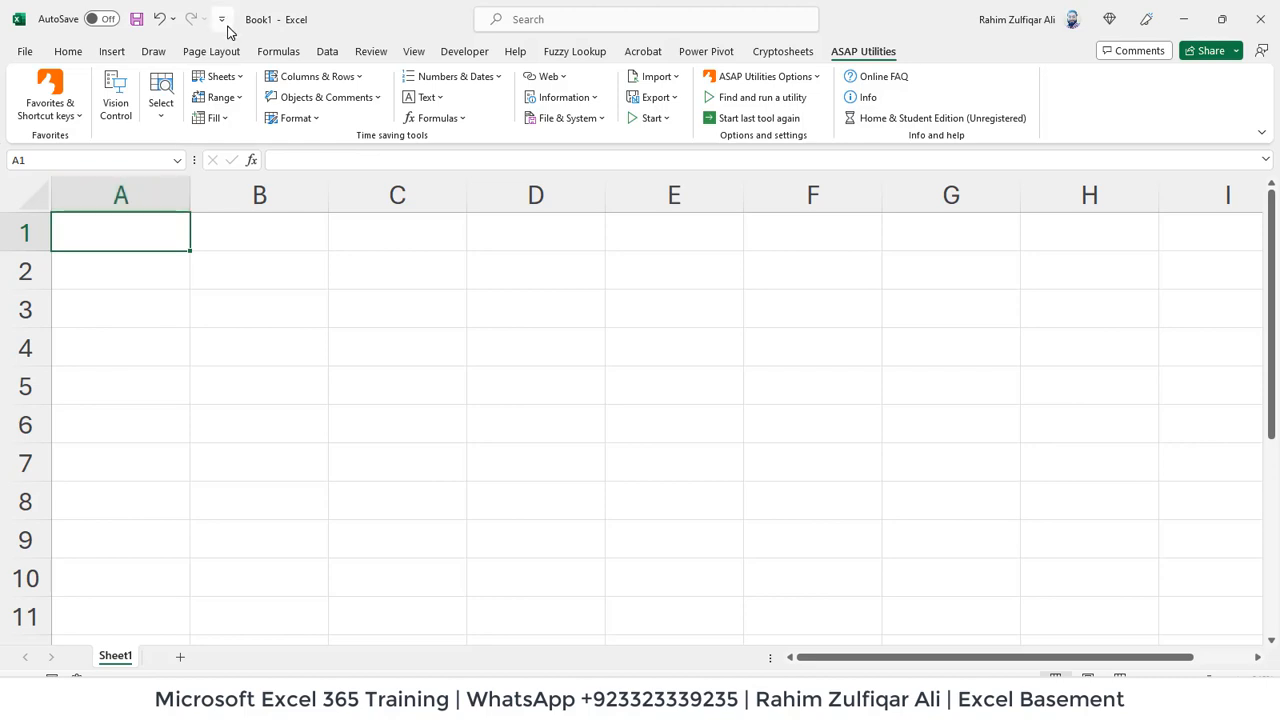
click(218, 76)
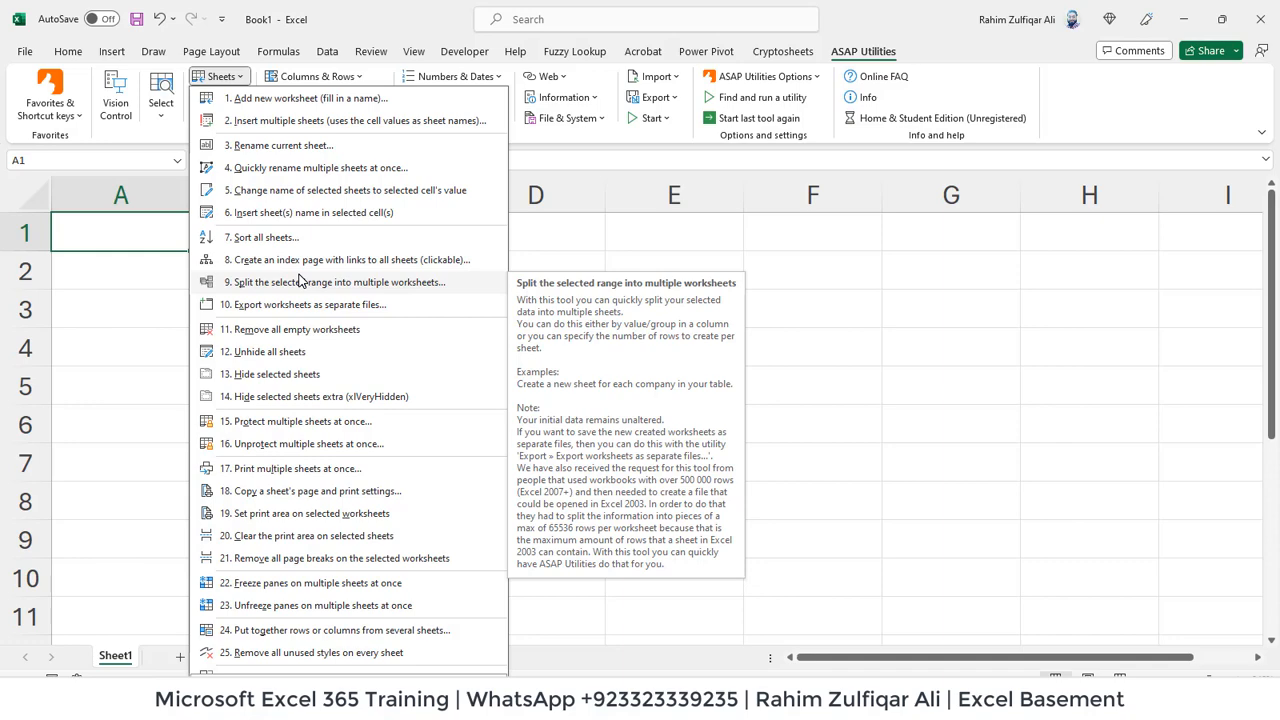
click(316, 76)
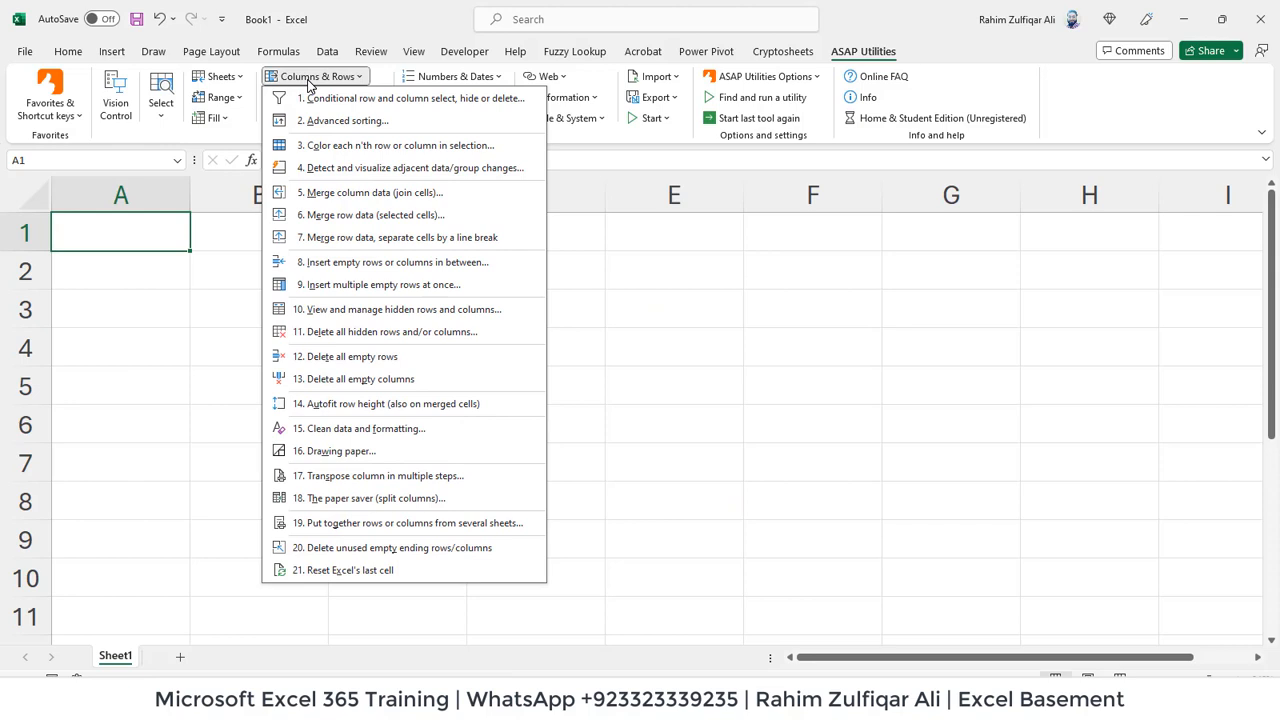
mouse_move(356, 332)
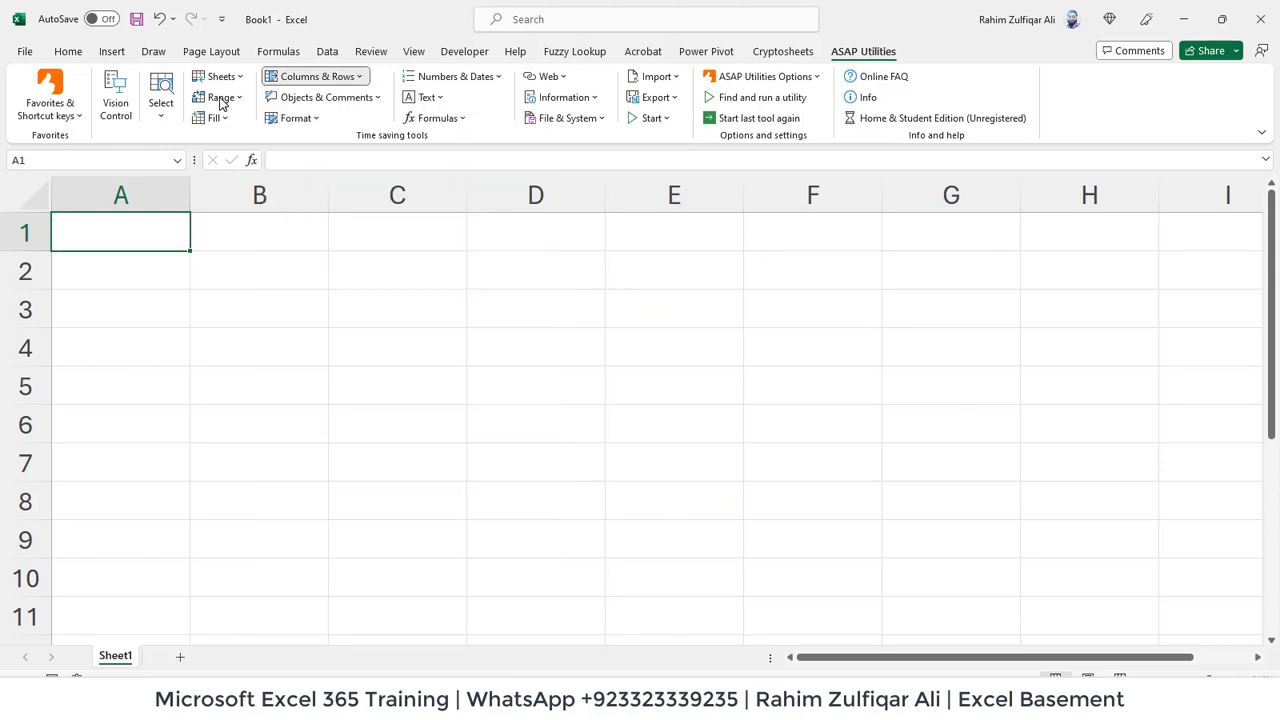
click(218, 96)
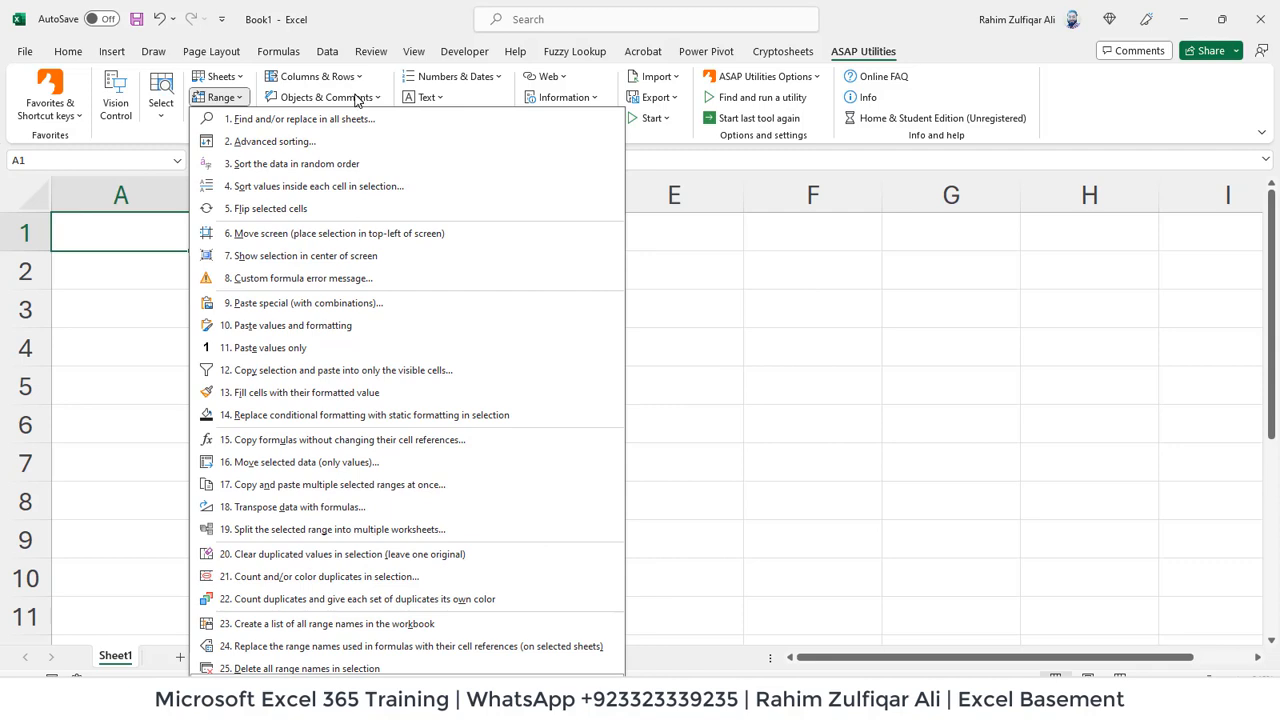
Look through the Numbers & Dates and Format tool lists, then leave the menus closed.
click(452, 76)
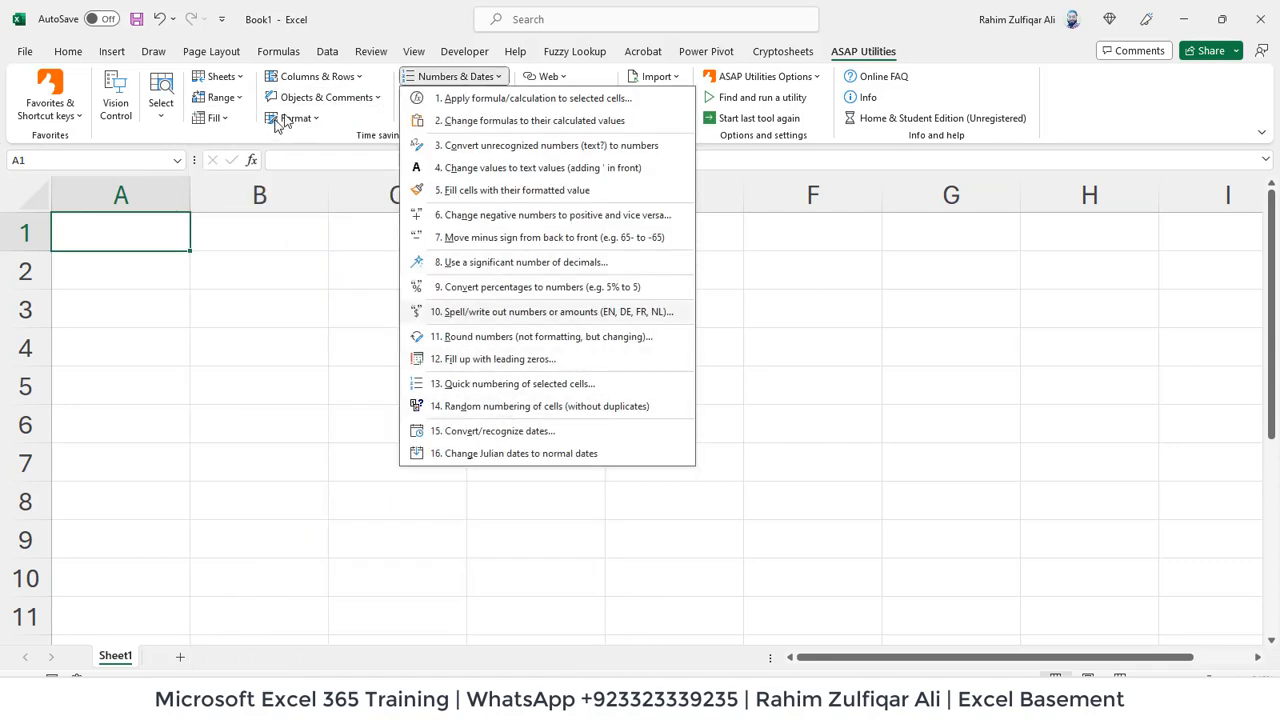
click(294, 118)
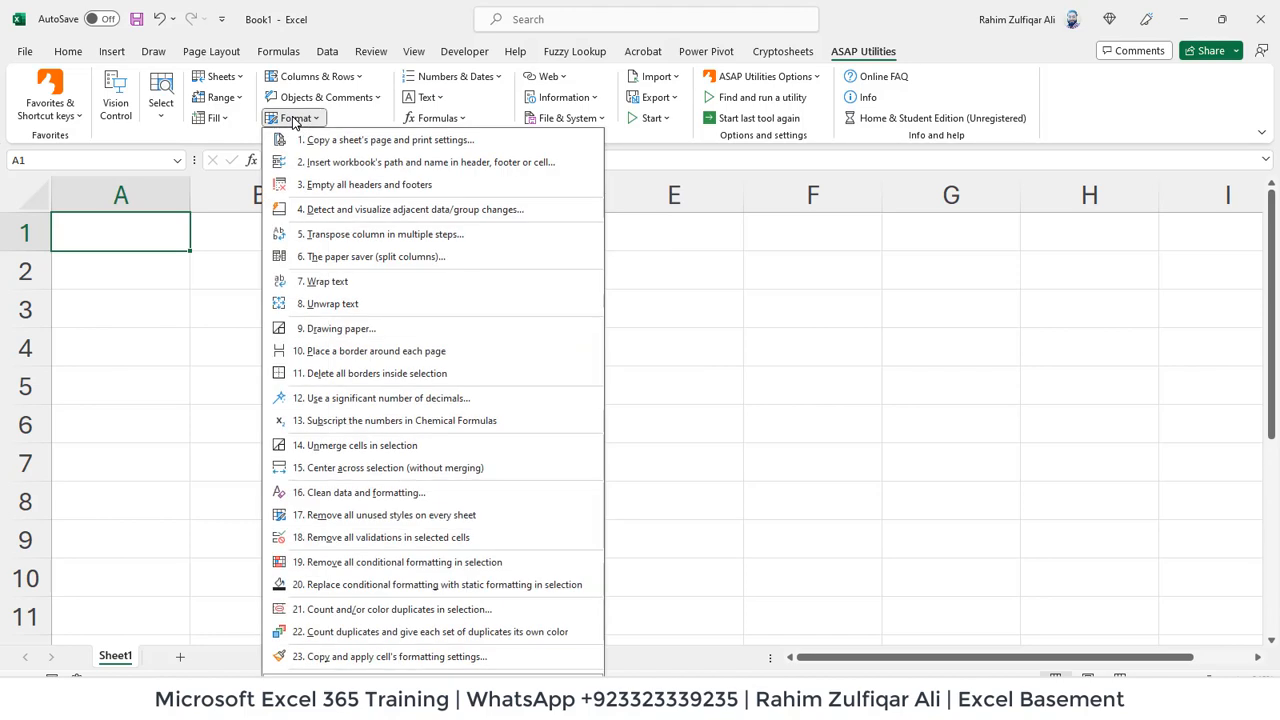
mouse_move(416, 118)
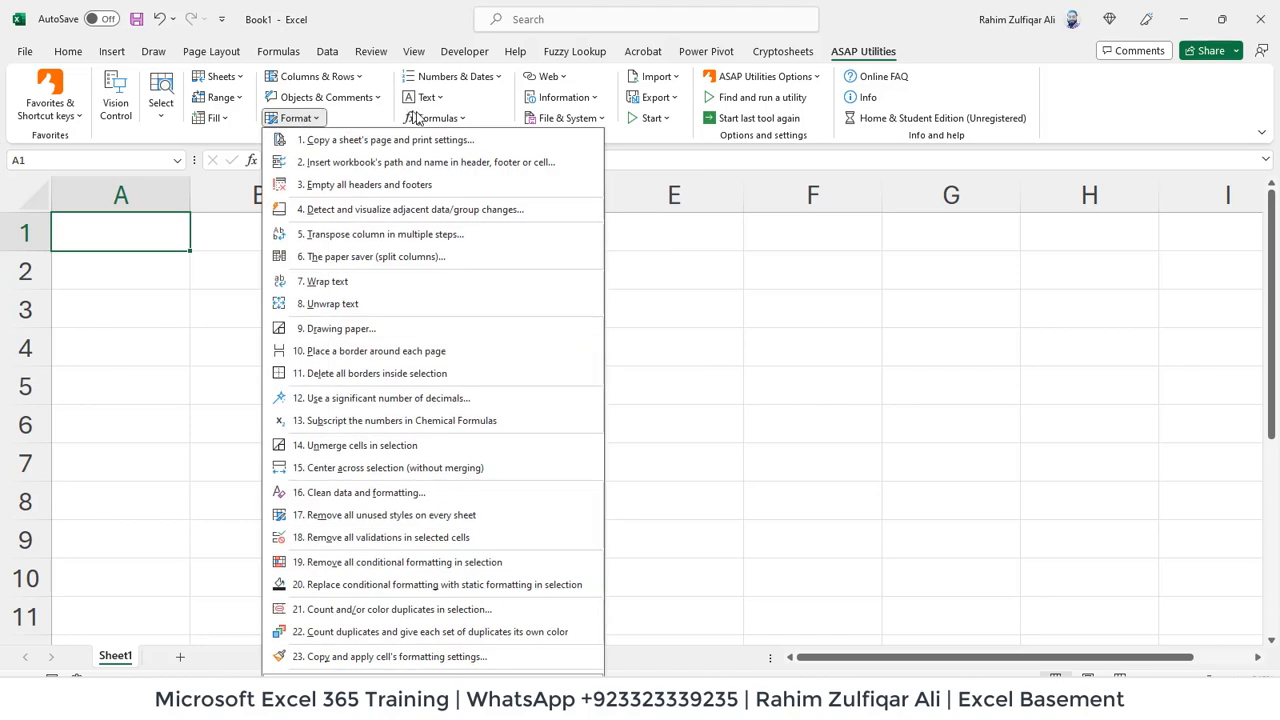
click(436, 116)
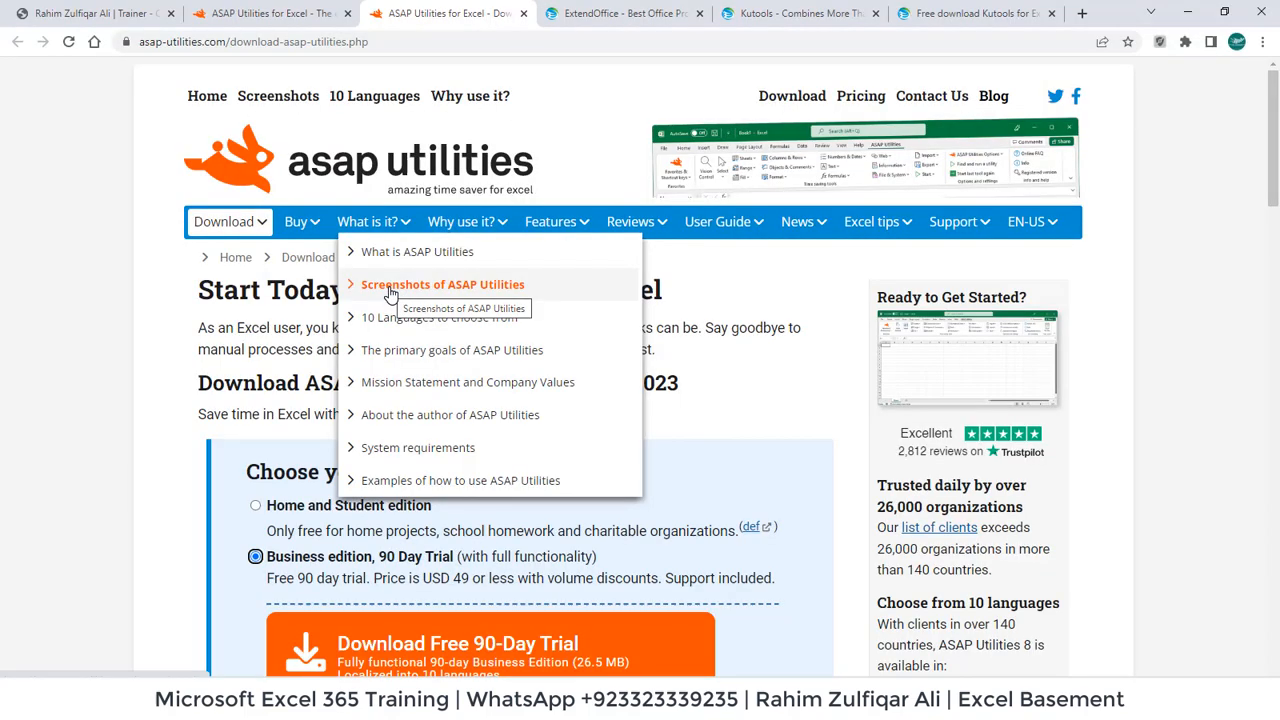
mouse_move(420, 252)
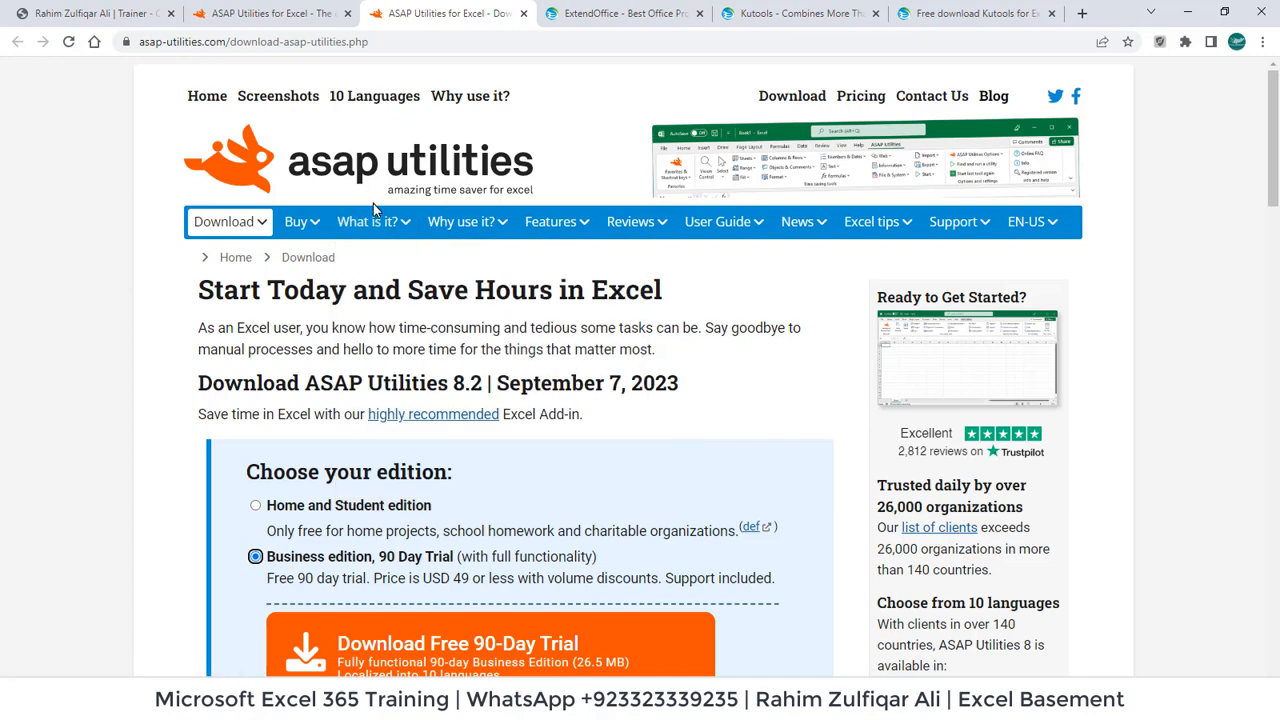
From the What is it? menu, reach the full hierarchical tool list and the 'Select all objects on current worksheet' entry.
click(368, 220)
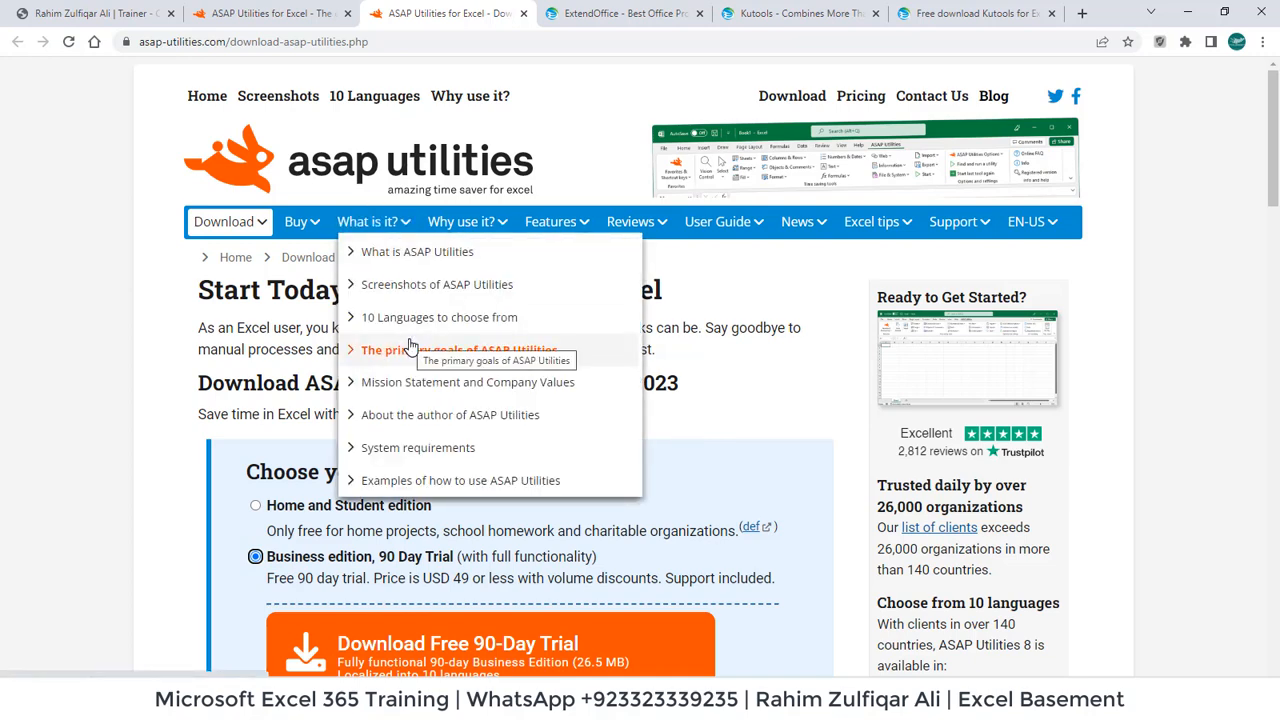
mouse_move(422, 448)
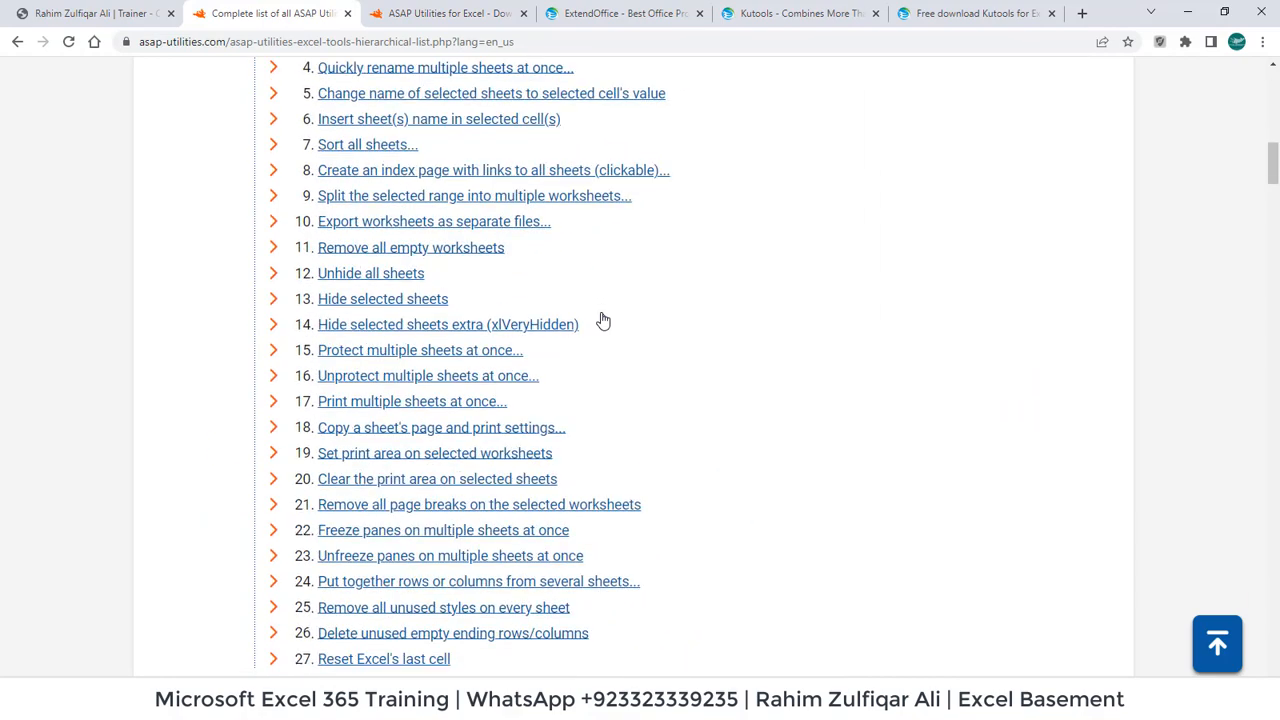
scroll(down, 3)
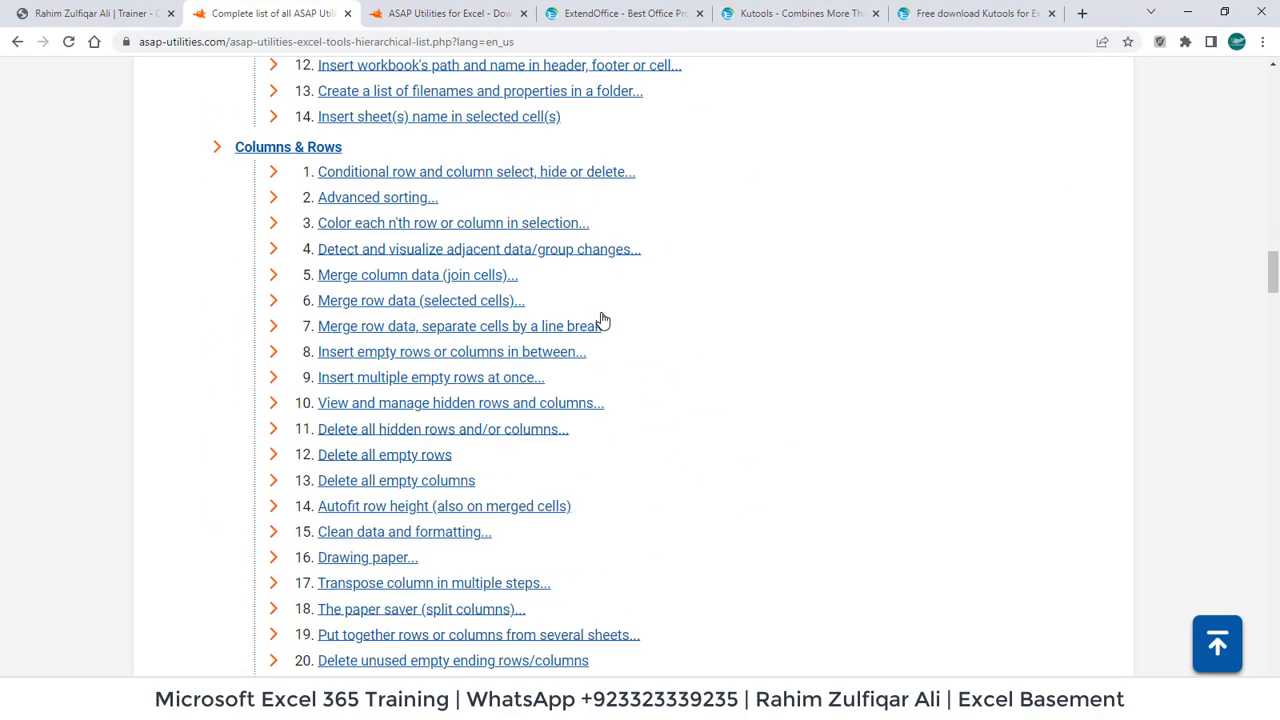
scroll(down, 3)
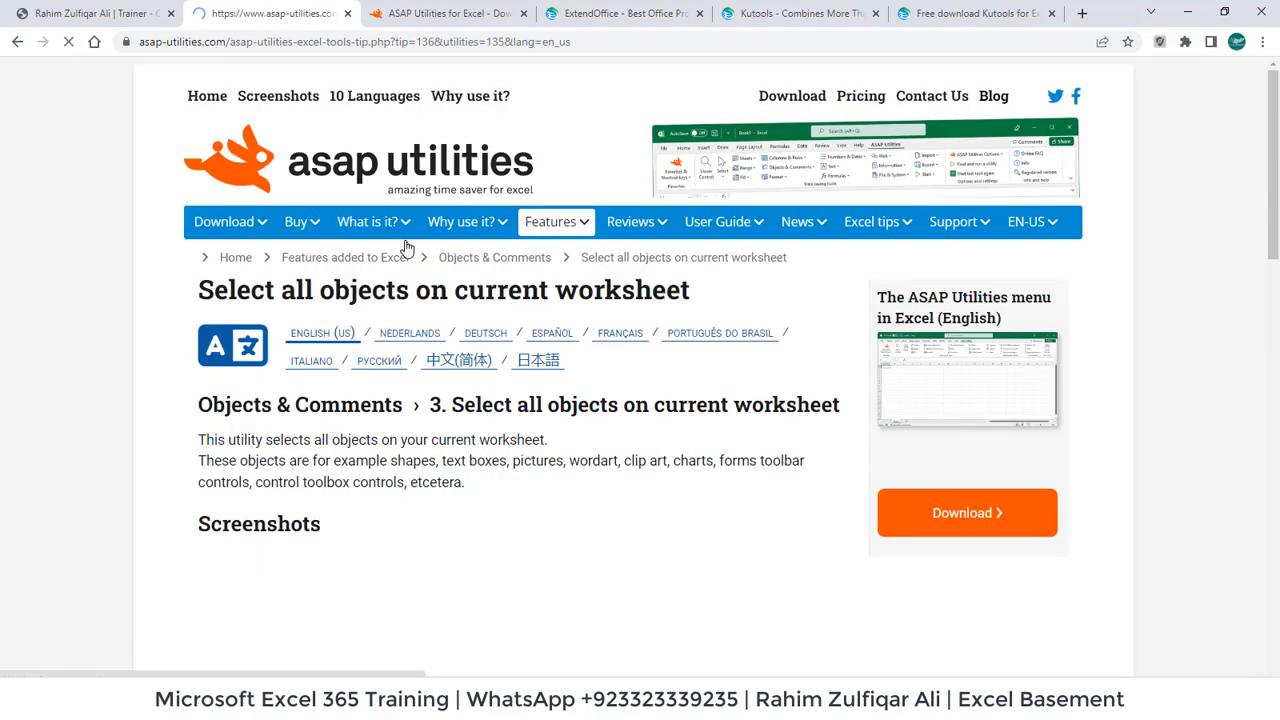
Review the select-all-objects tool's screenshots and 'Starting this tool' section, then go back to the tool list.
scroll(down, 3)
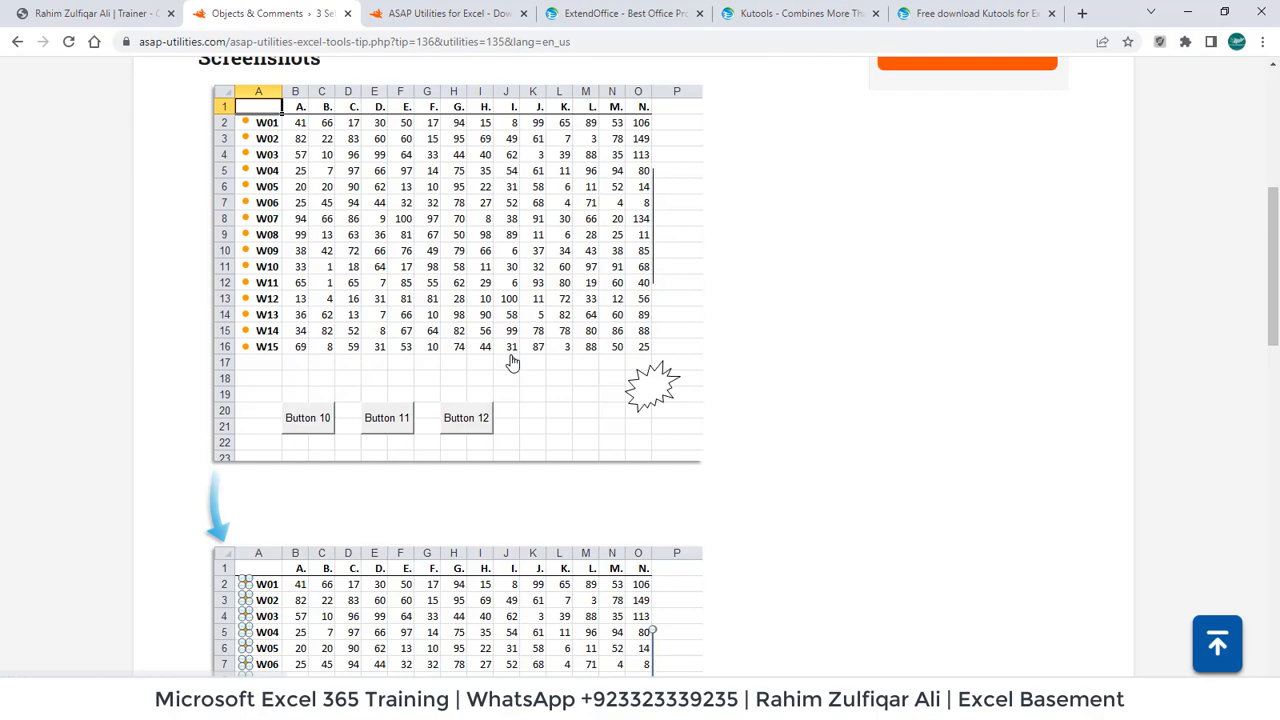
scroll(down, 3)
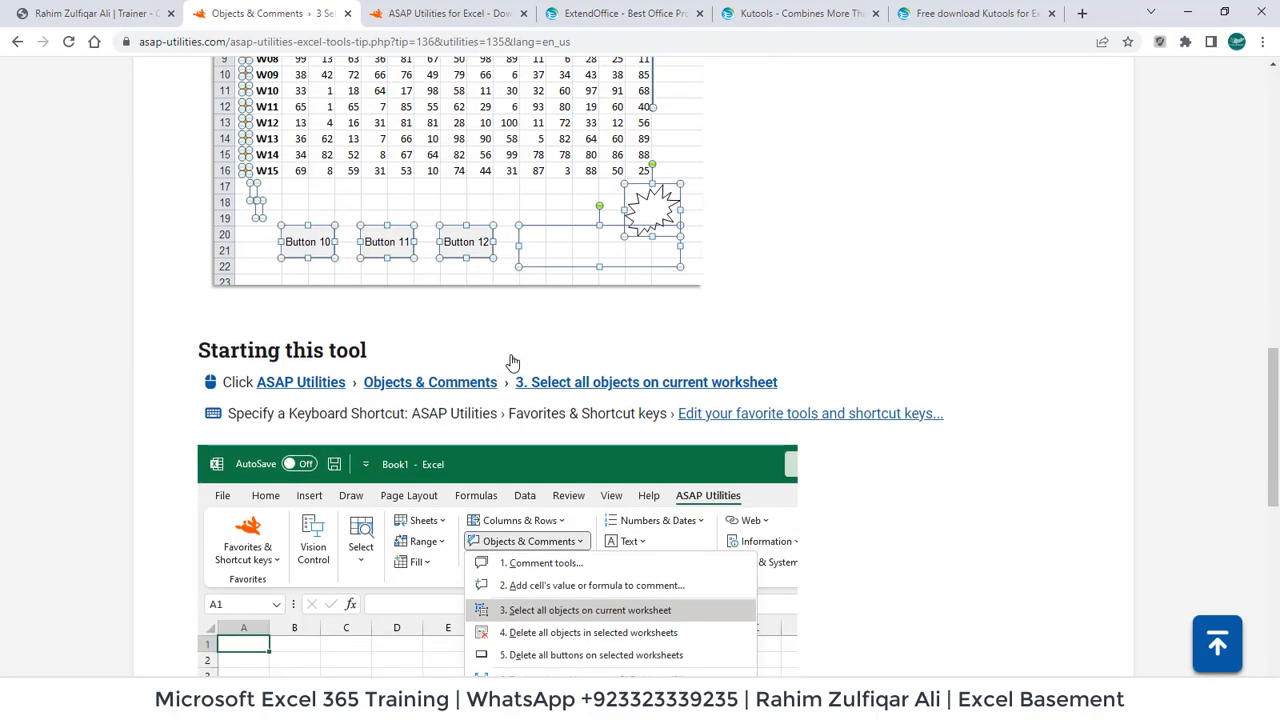
scroll(down, 3)
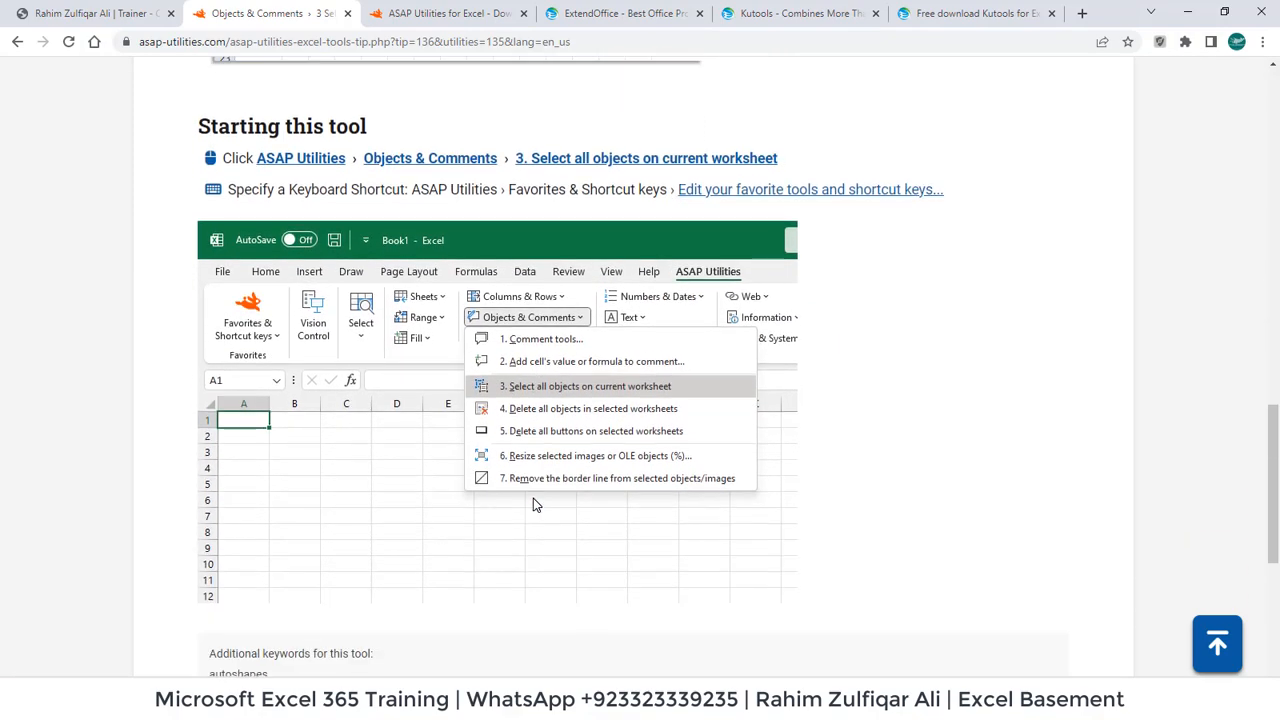
mouse_move(532, 442)
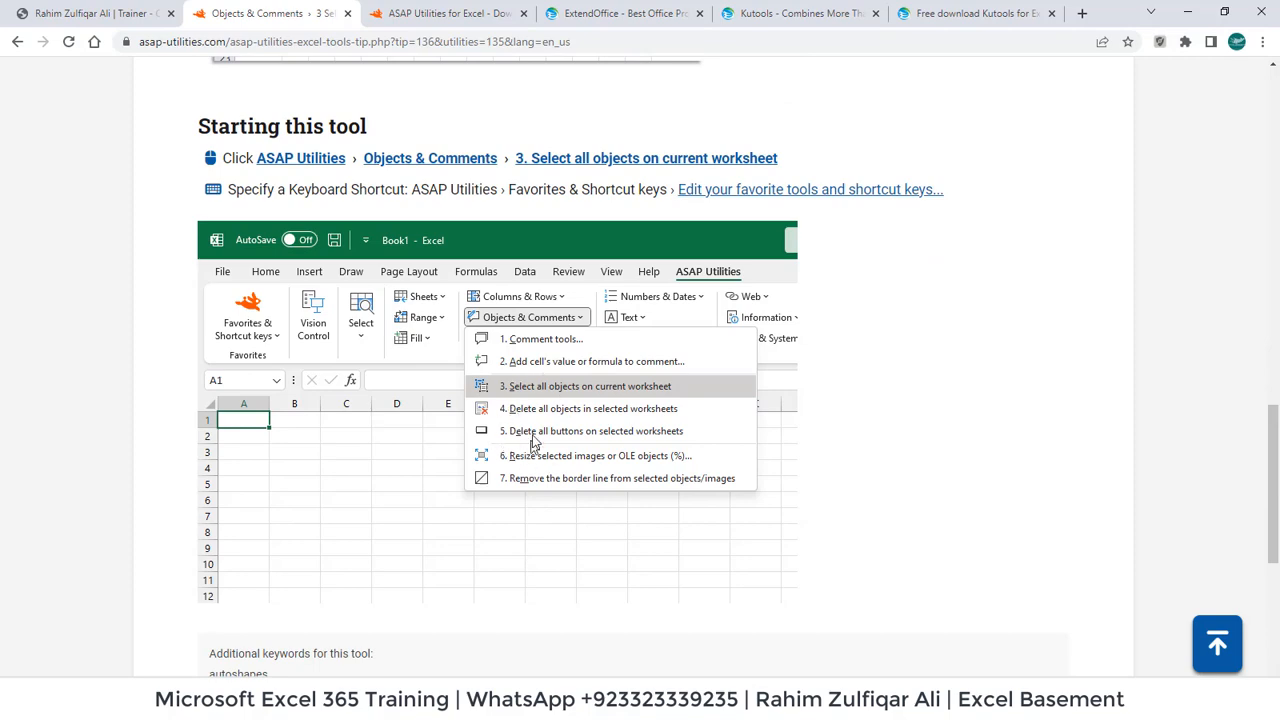
click(588, 386)
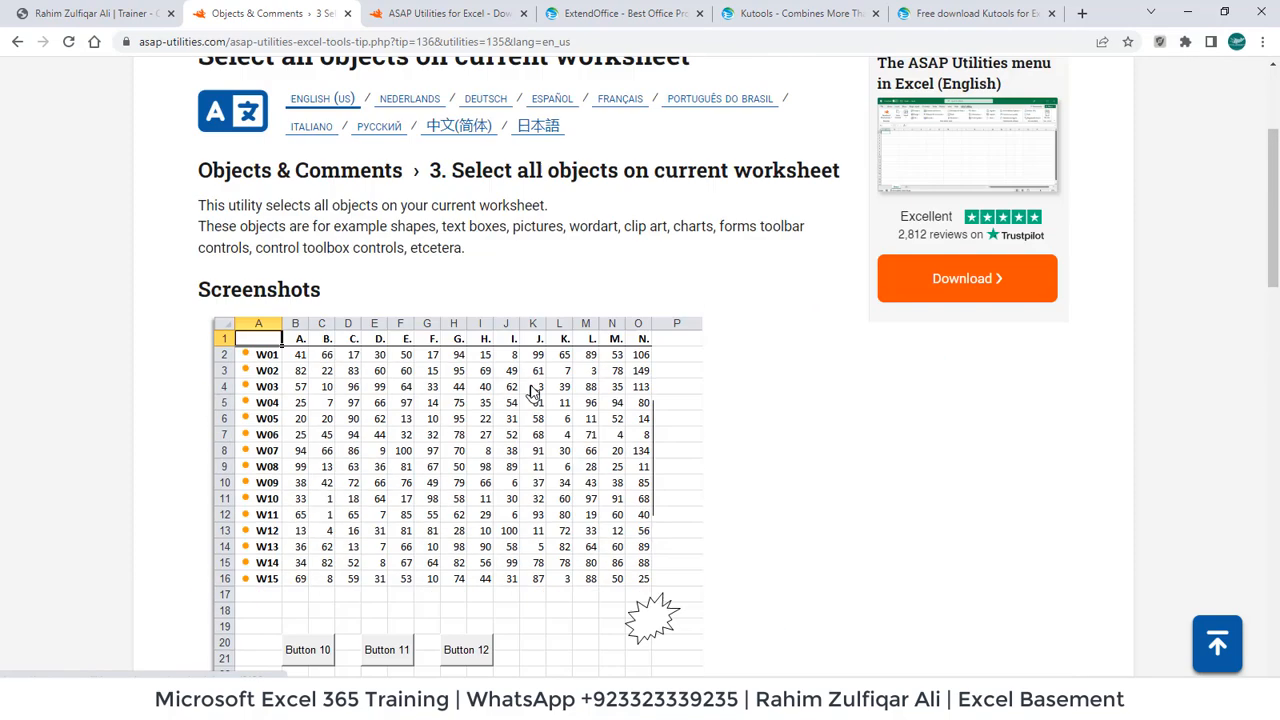
scroll(up, 3)
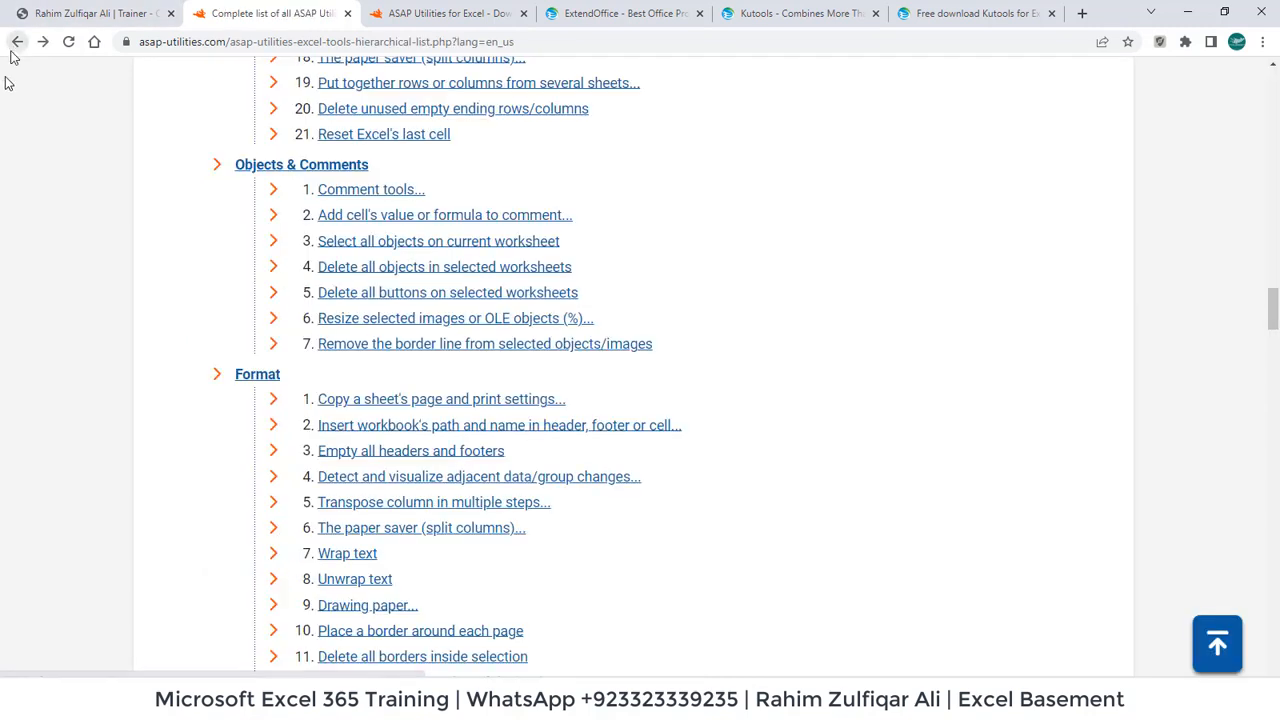
Leave the categorized tool list and return to the ASAP Utilities 8.2 download tab.
scroll(down, 3)
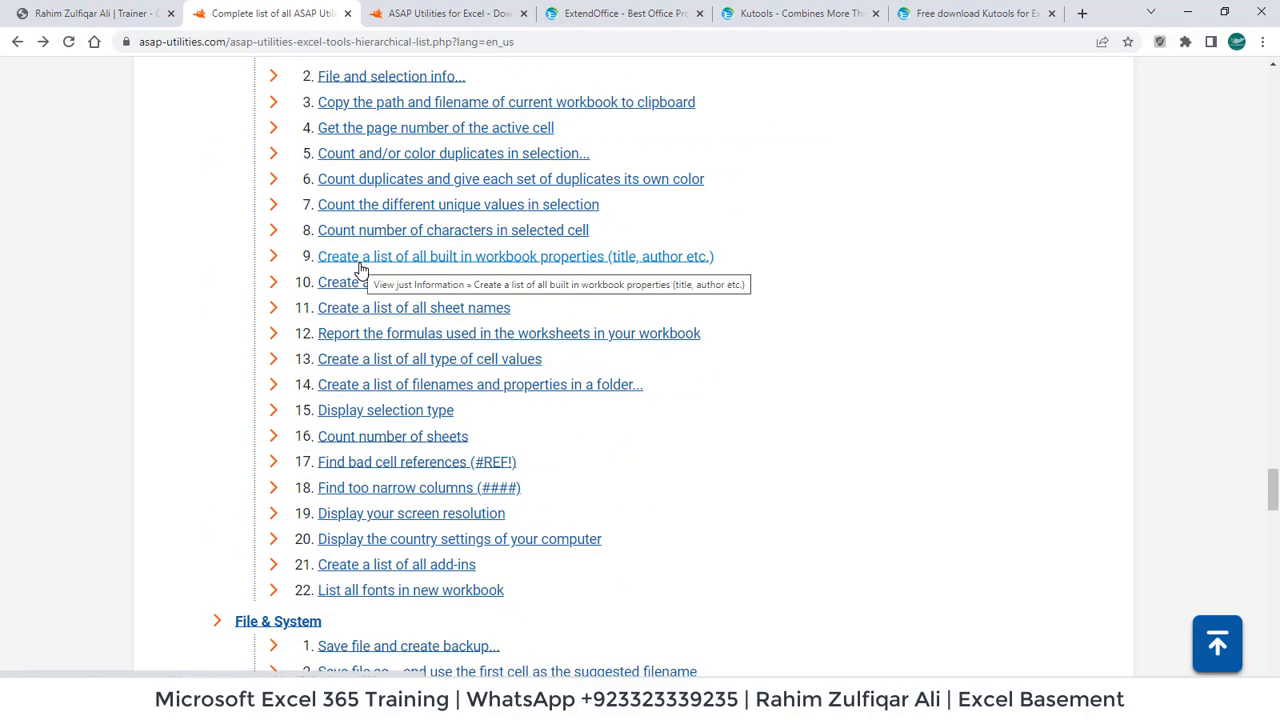
click(446, 12)
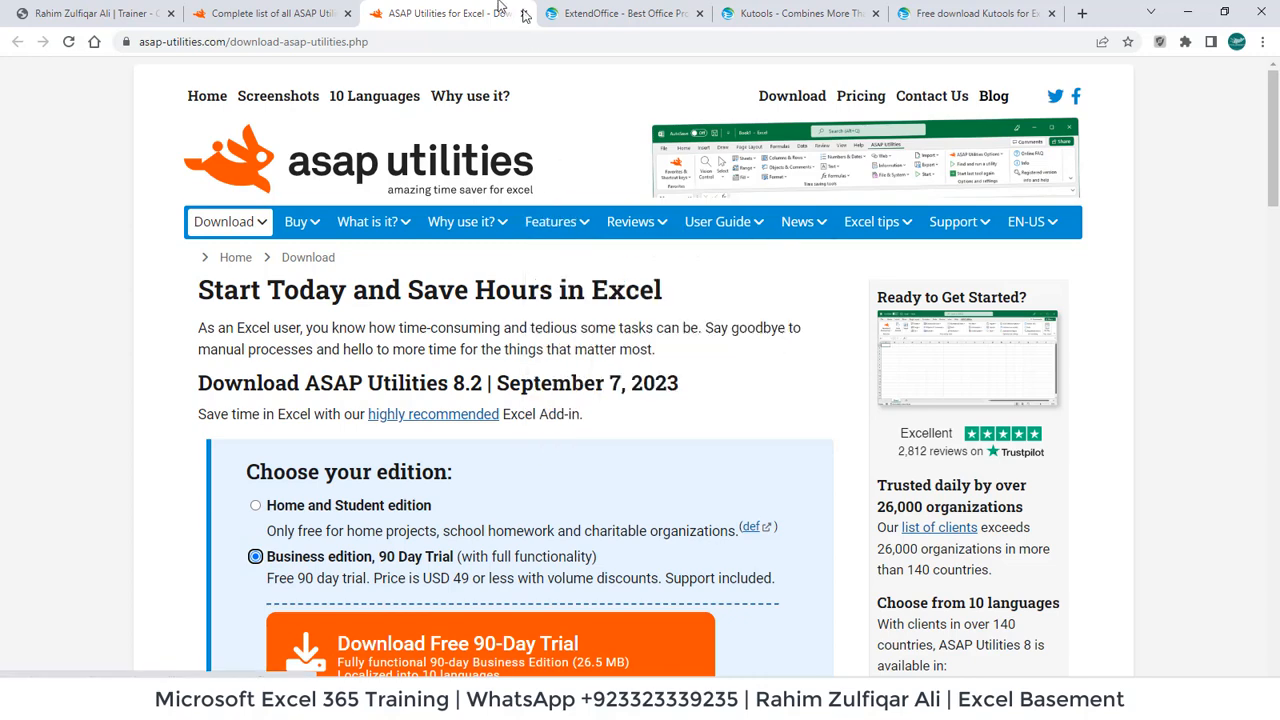
mouse_move(620, 12)
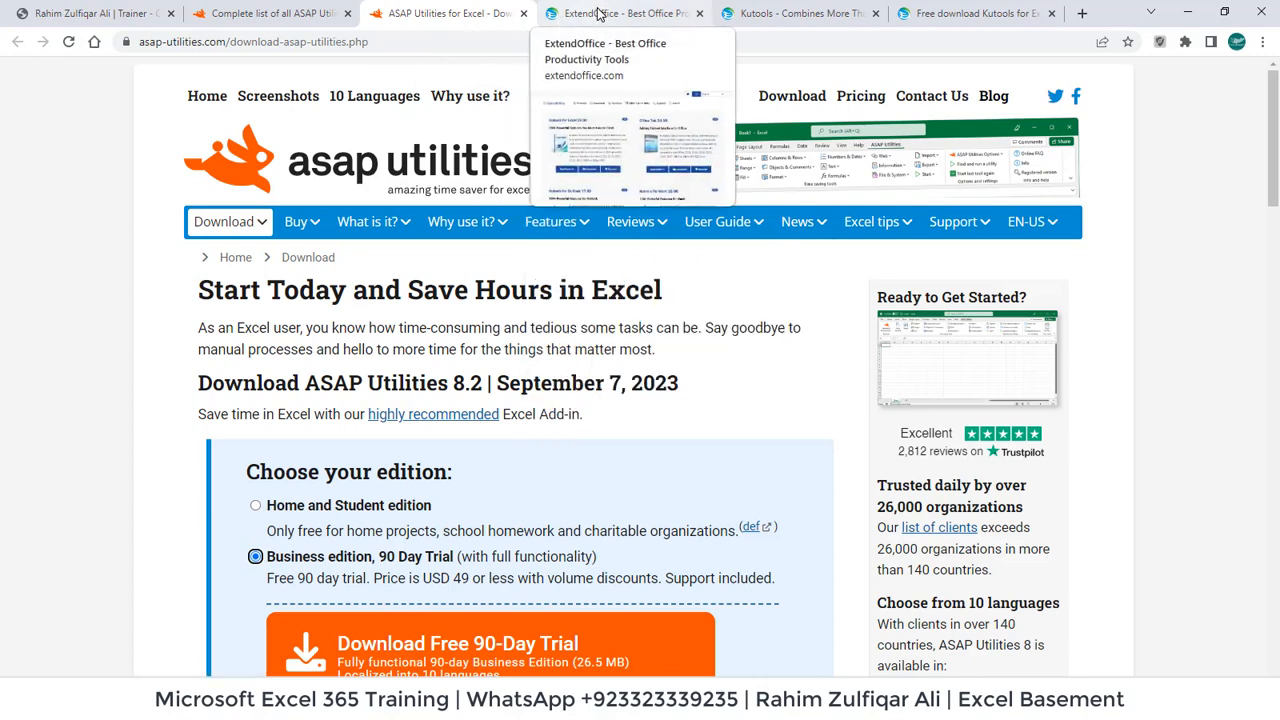
Switch to the ExtendOffice tab showing its product overview with Kutools for Excel.
click(620, 12)
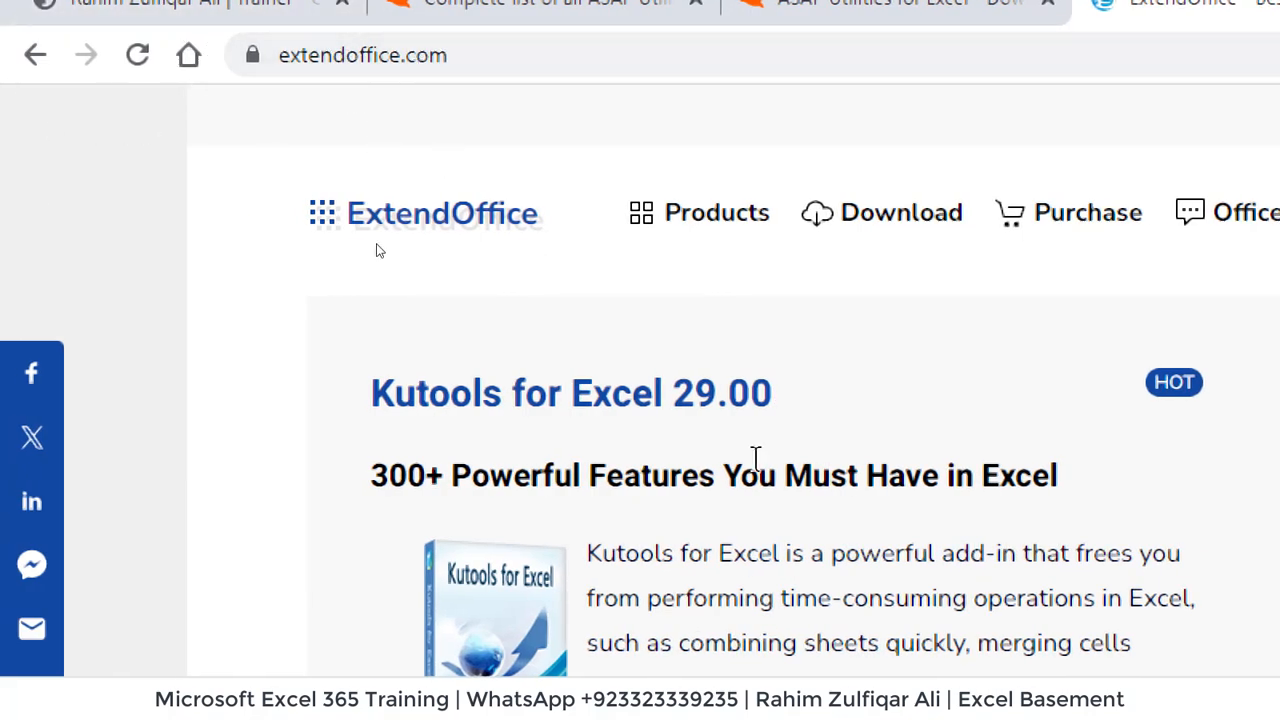
mouse_move(538, 428)
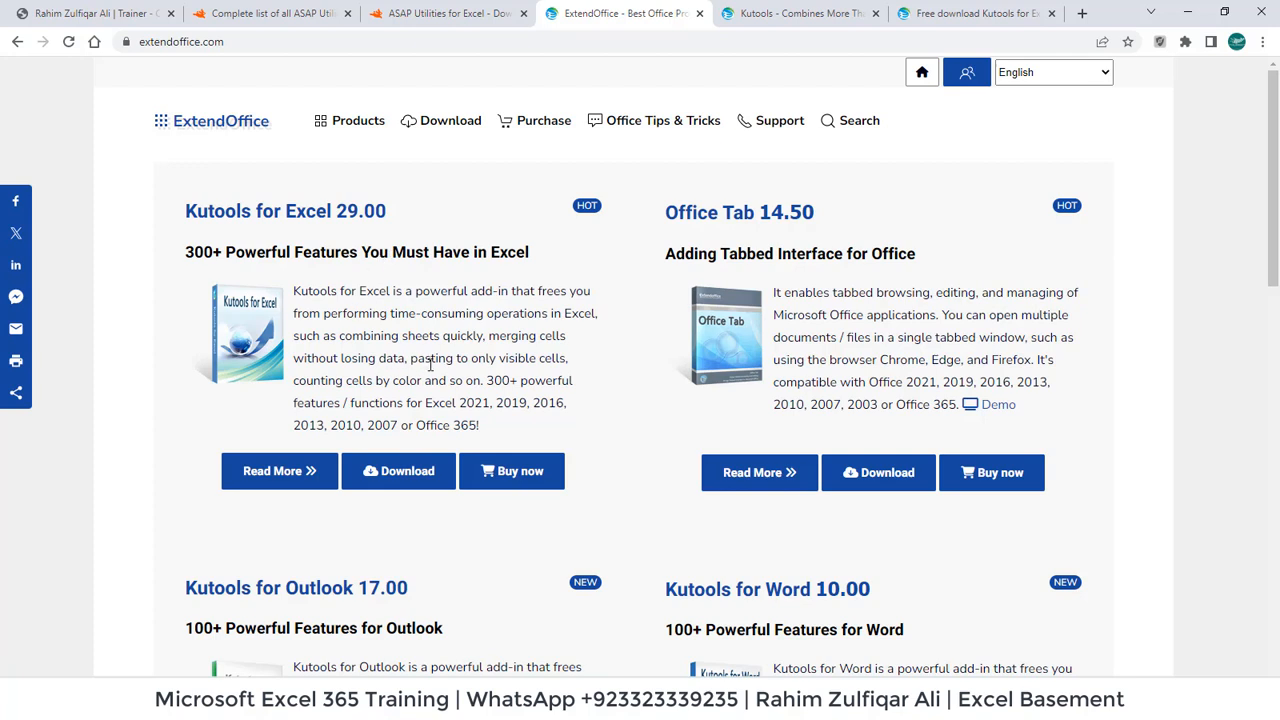
mouse_move(444, 416)
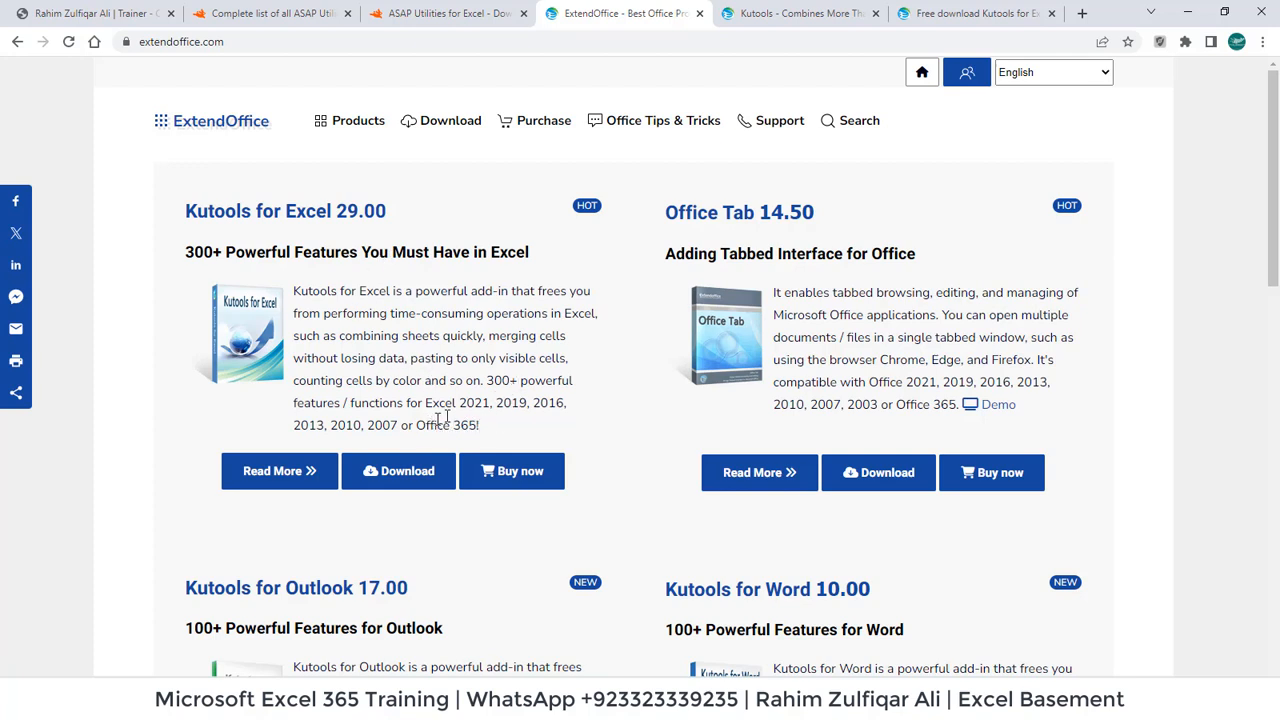
mouse_move(456, 432)
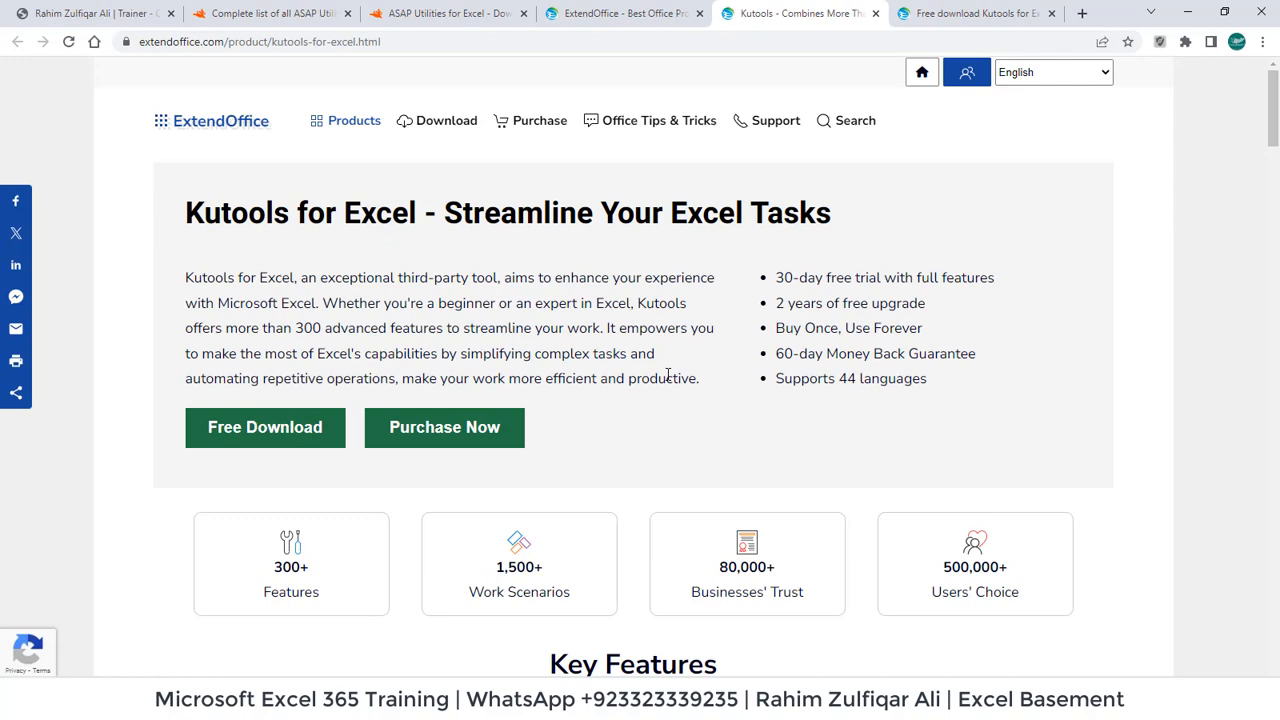
Scroll the Kutools for Excel page to its key features starting with Chart Tools.
scroll(down, 3)
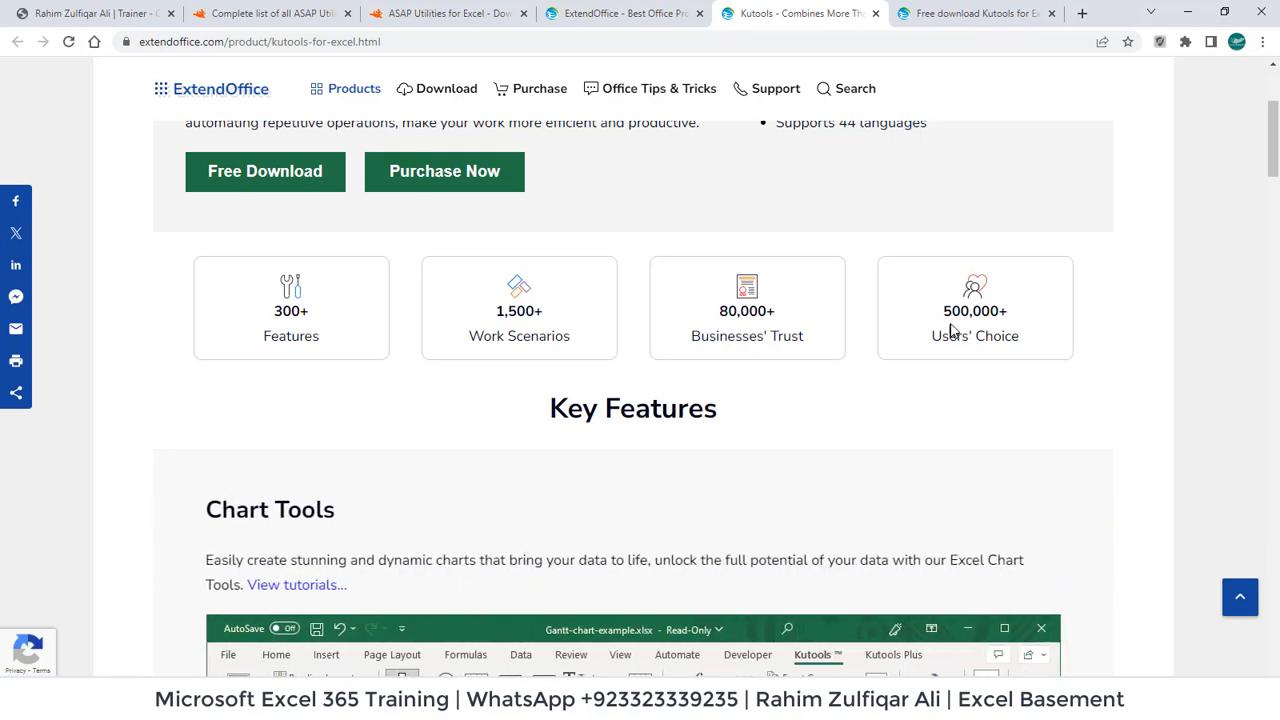
mouse_move(830, 398)
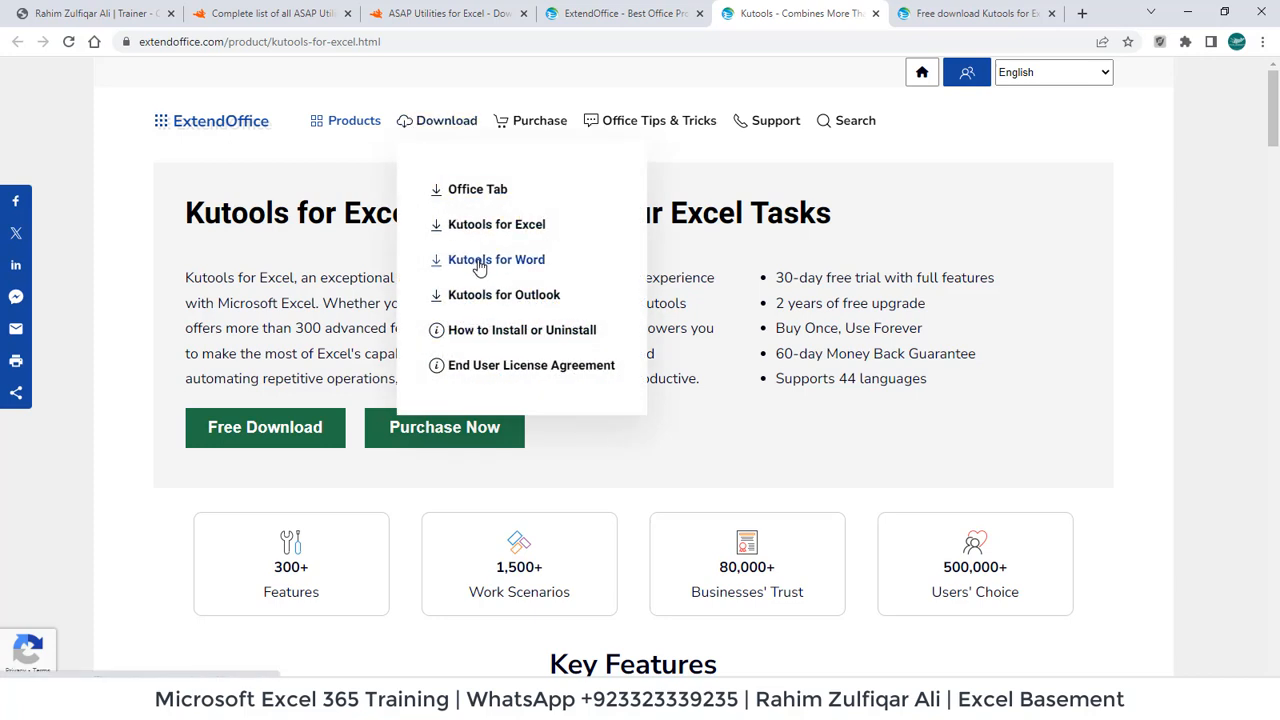
mouse_move(504, 294)
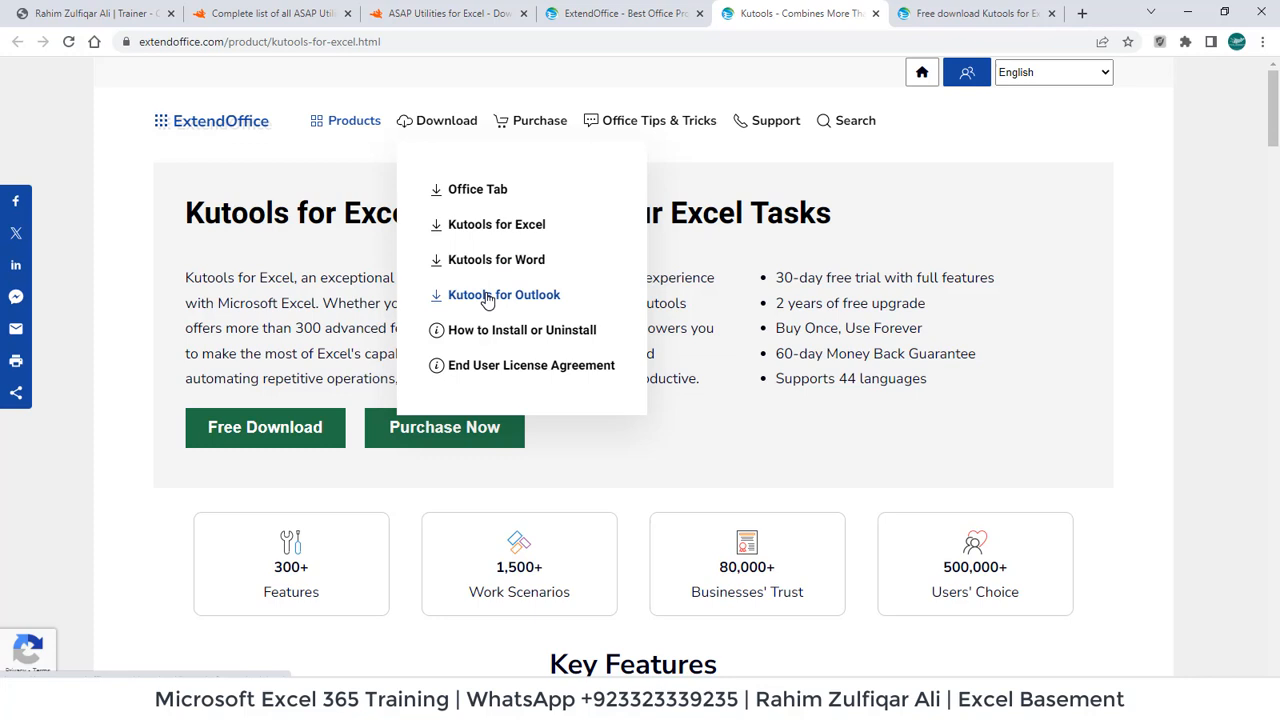
mouse_move(496, 224)
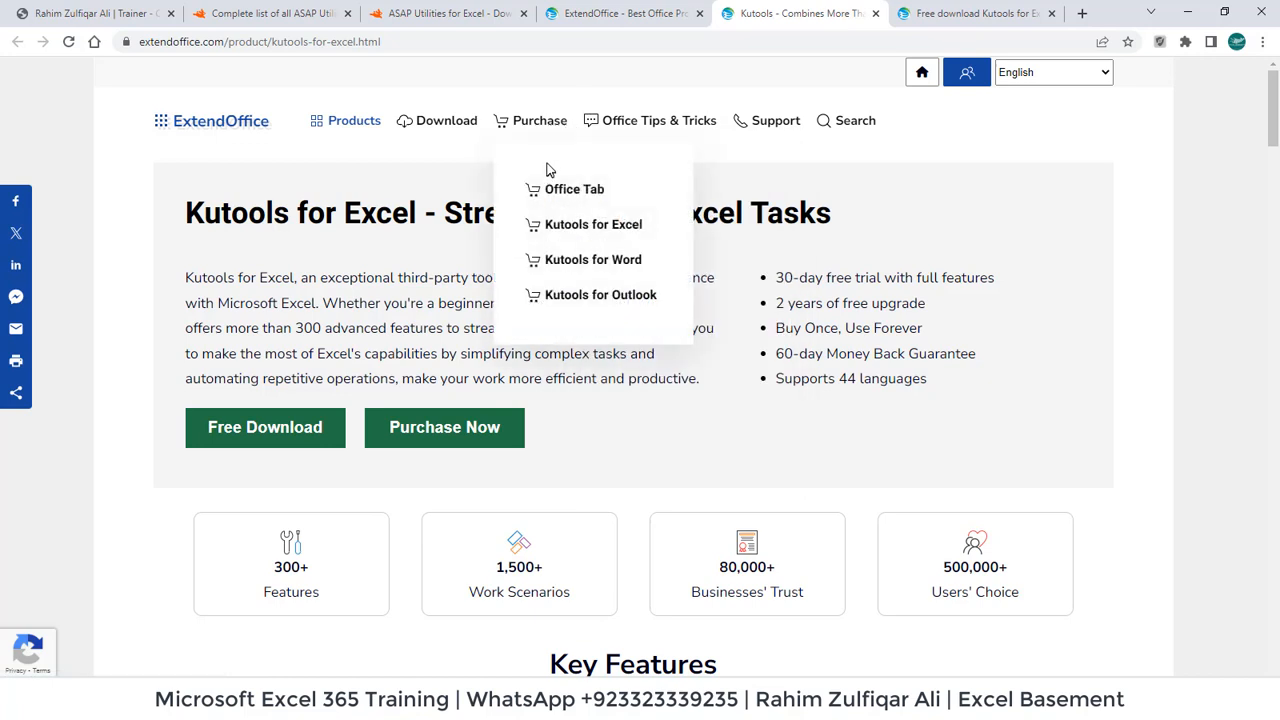
mouse_move(660, 120)
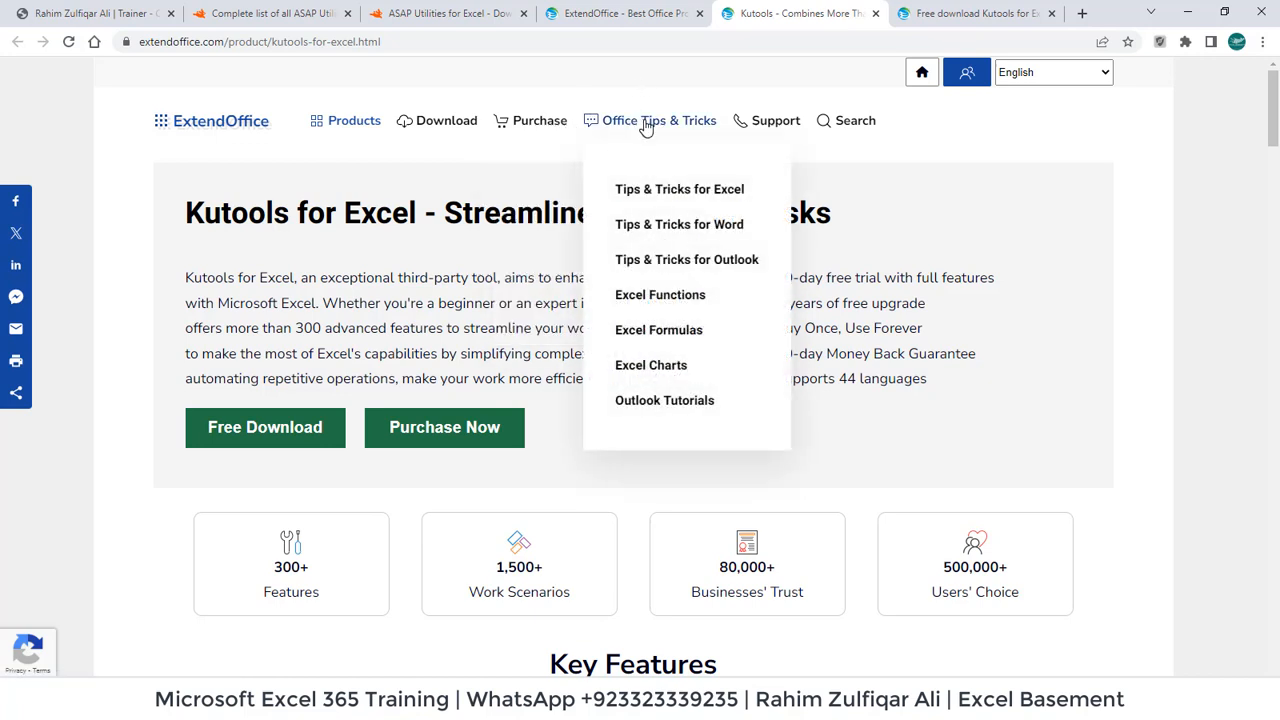
mouse_move(656, 204)
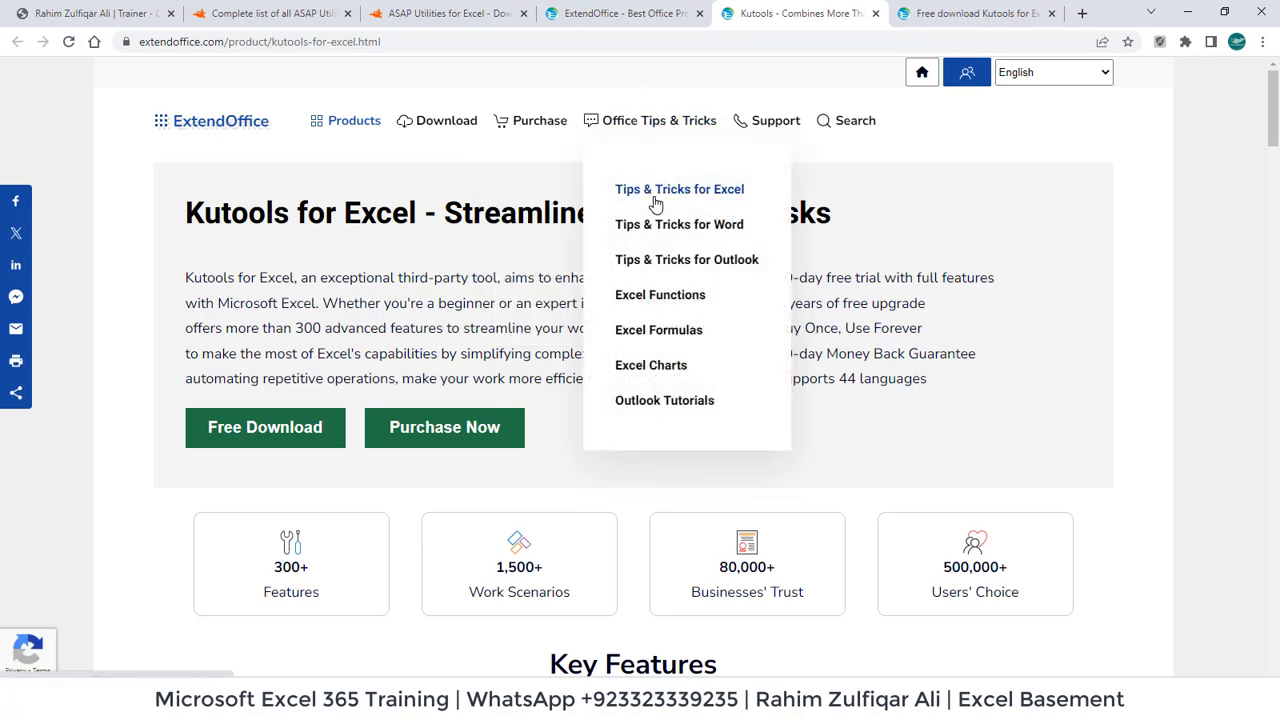
mouse_move(680, 224)
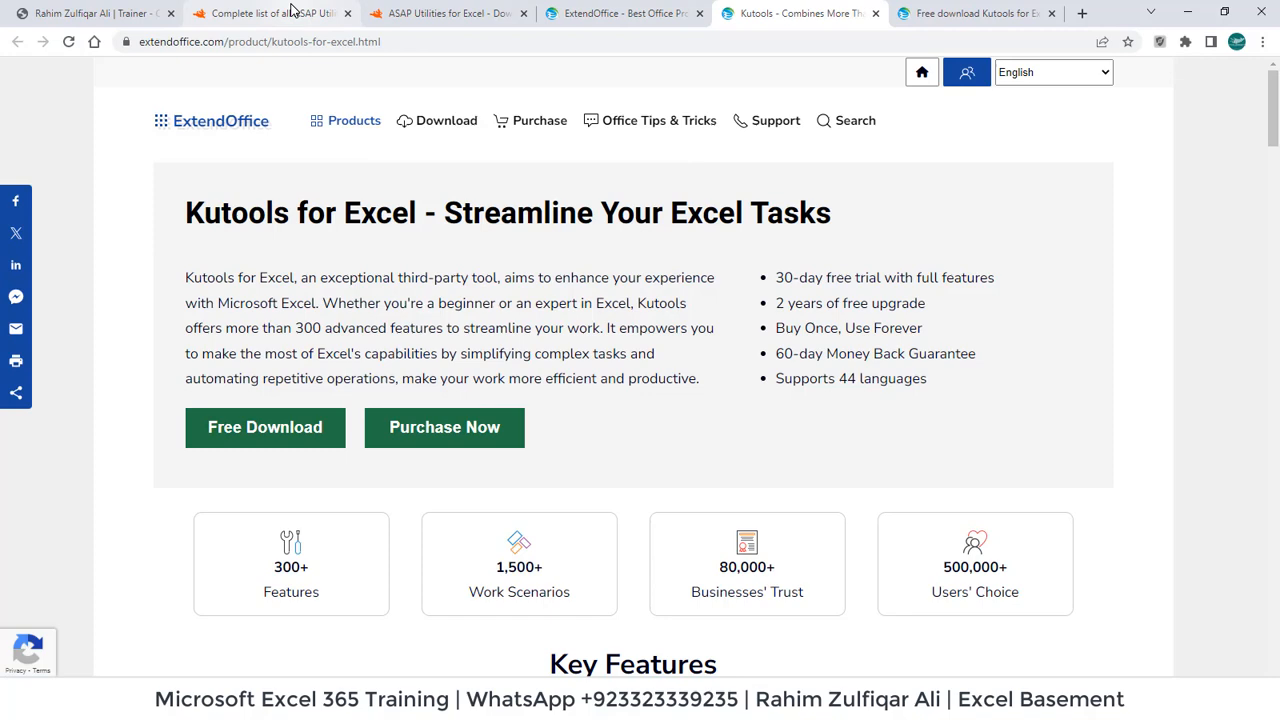
After a glance at the ASAP Utilities list, land on the Free Download Kutools for Excel 29.00 tab.
click(270, 12)
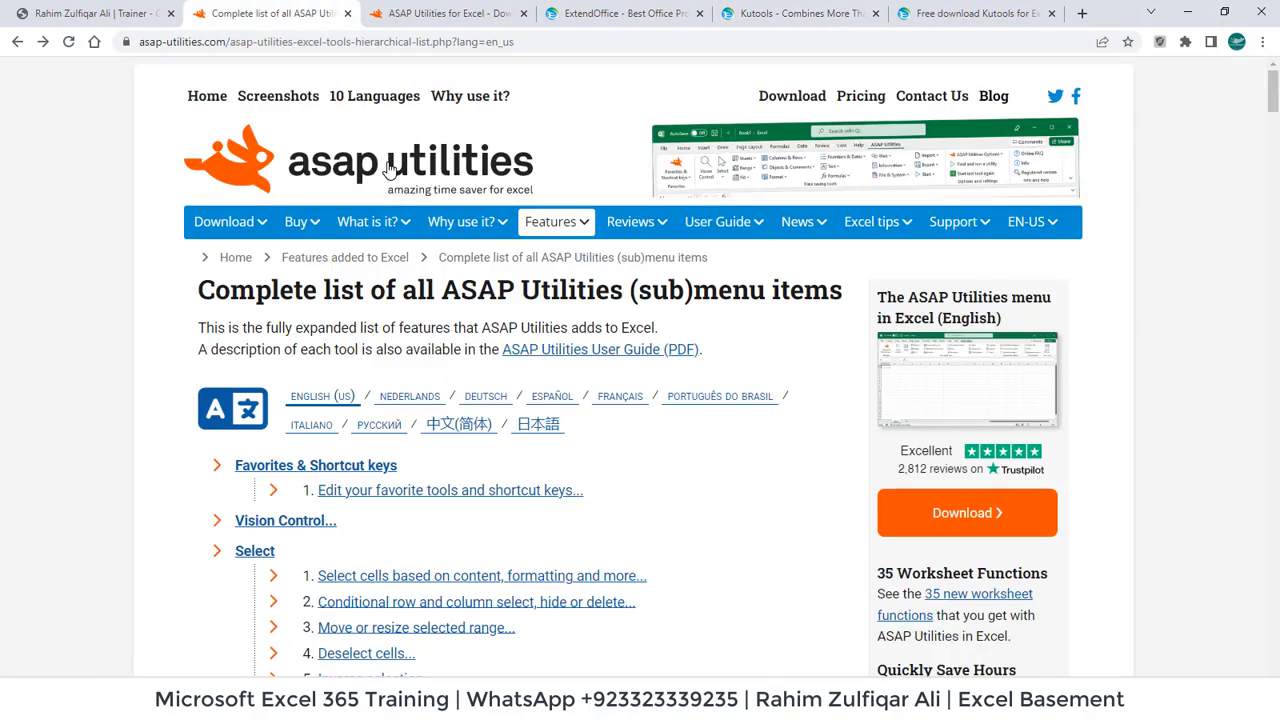
click(800, 12)
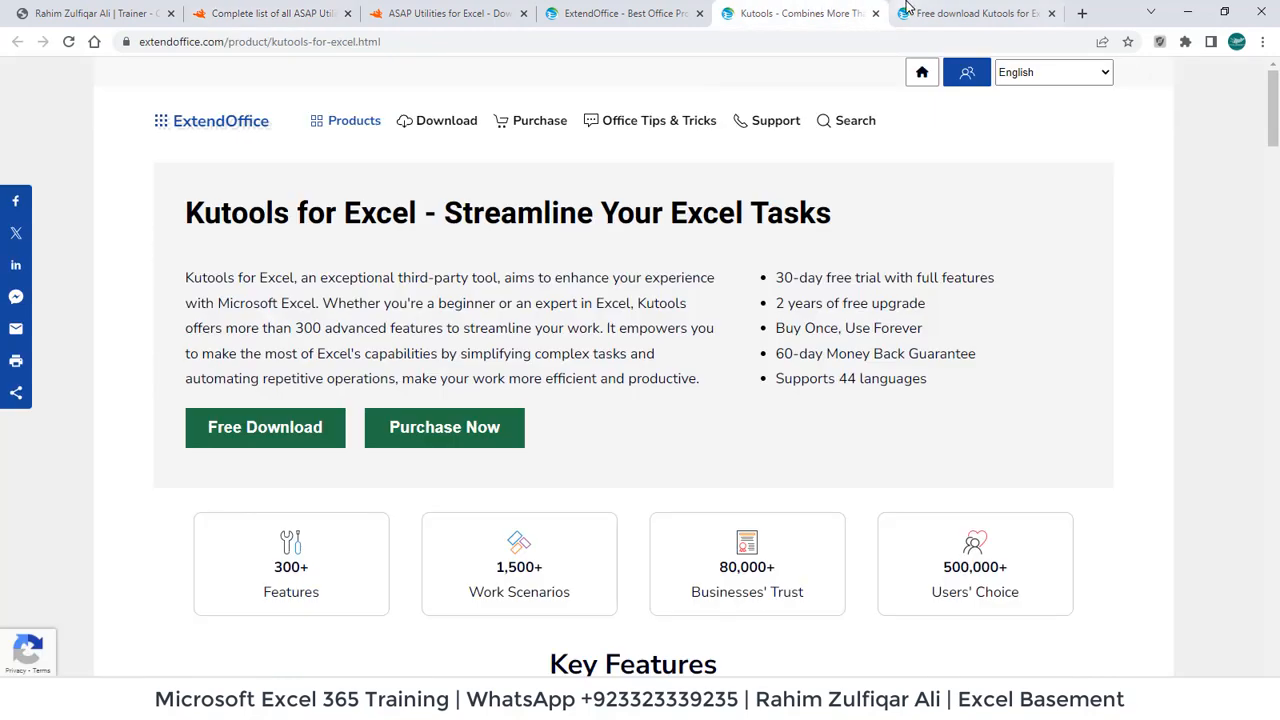
click(976, 12)
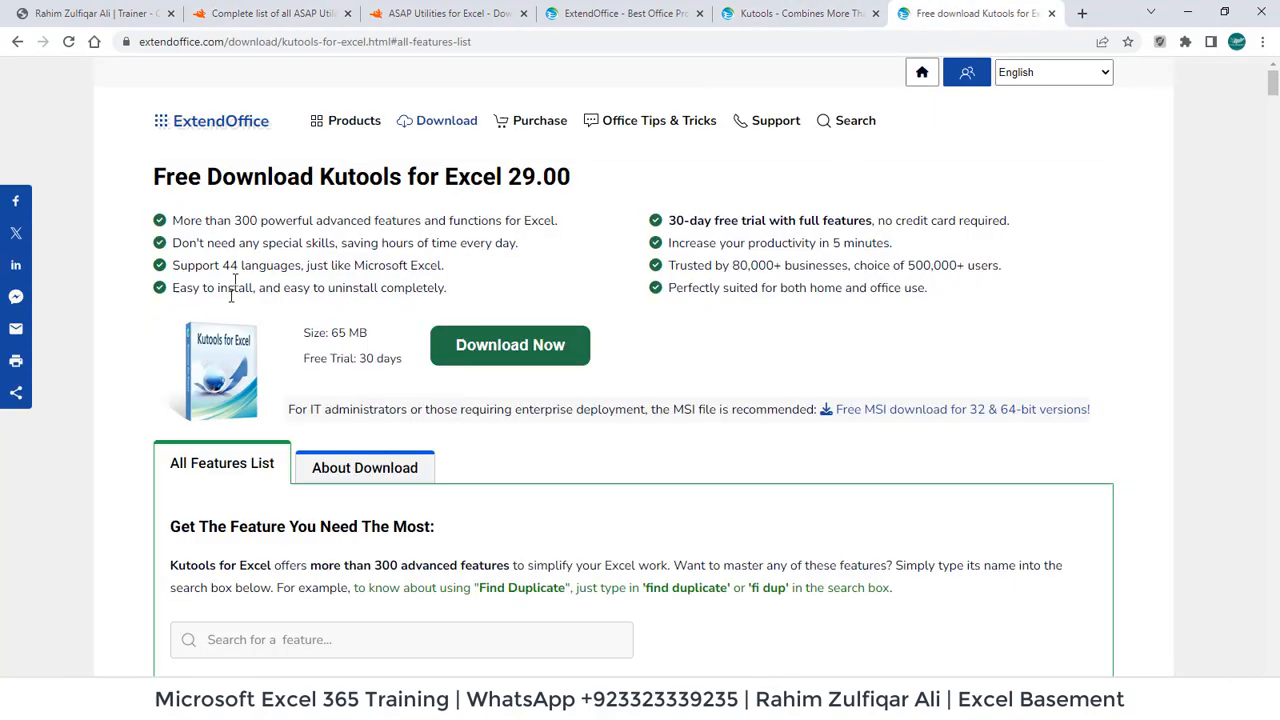
mouse_move(250, 420)
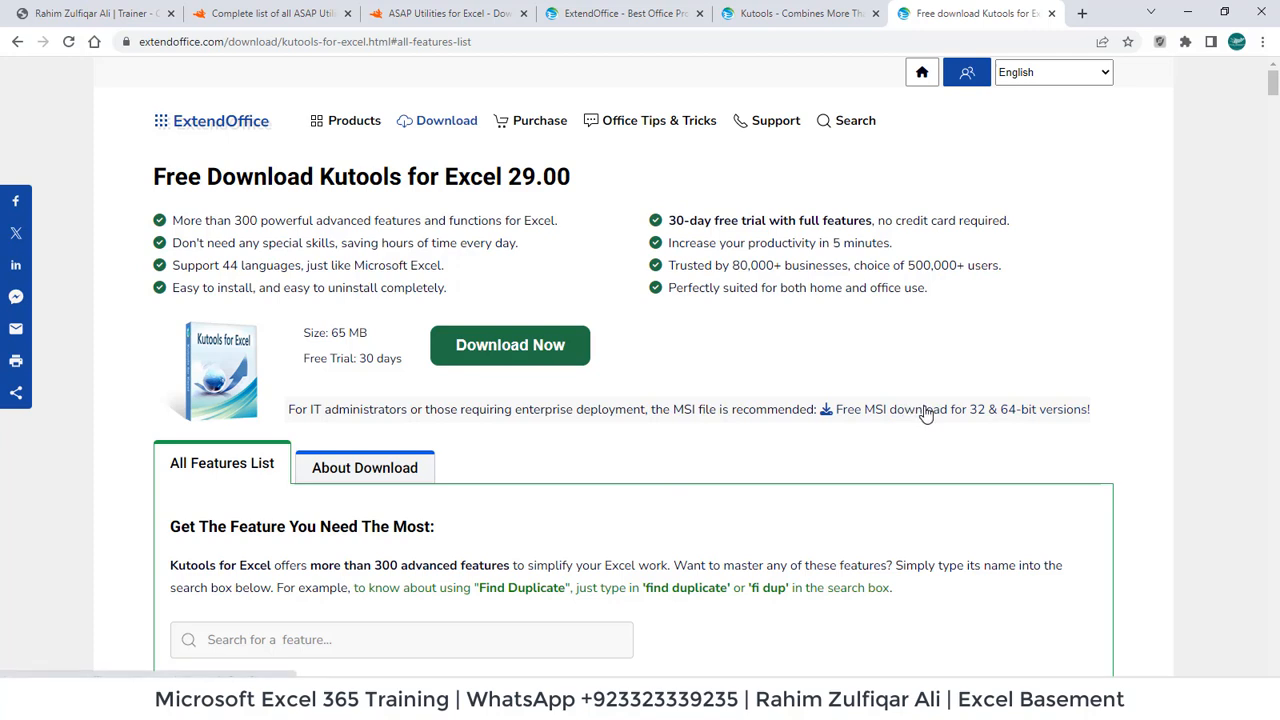
Scroll the Kutools features list past Editing, Formula and Super Lookup to Workbook & Sheets tools.
scroll(down, 3)
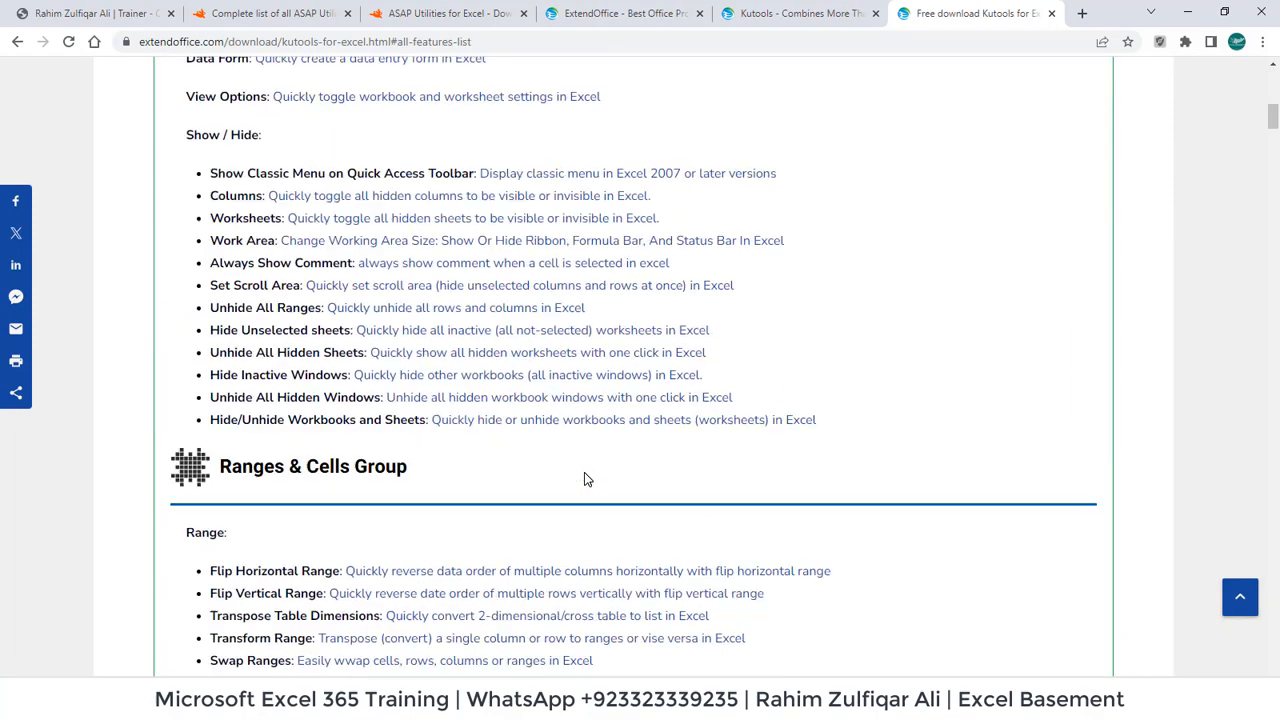
scroll(down, 3)
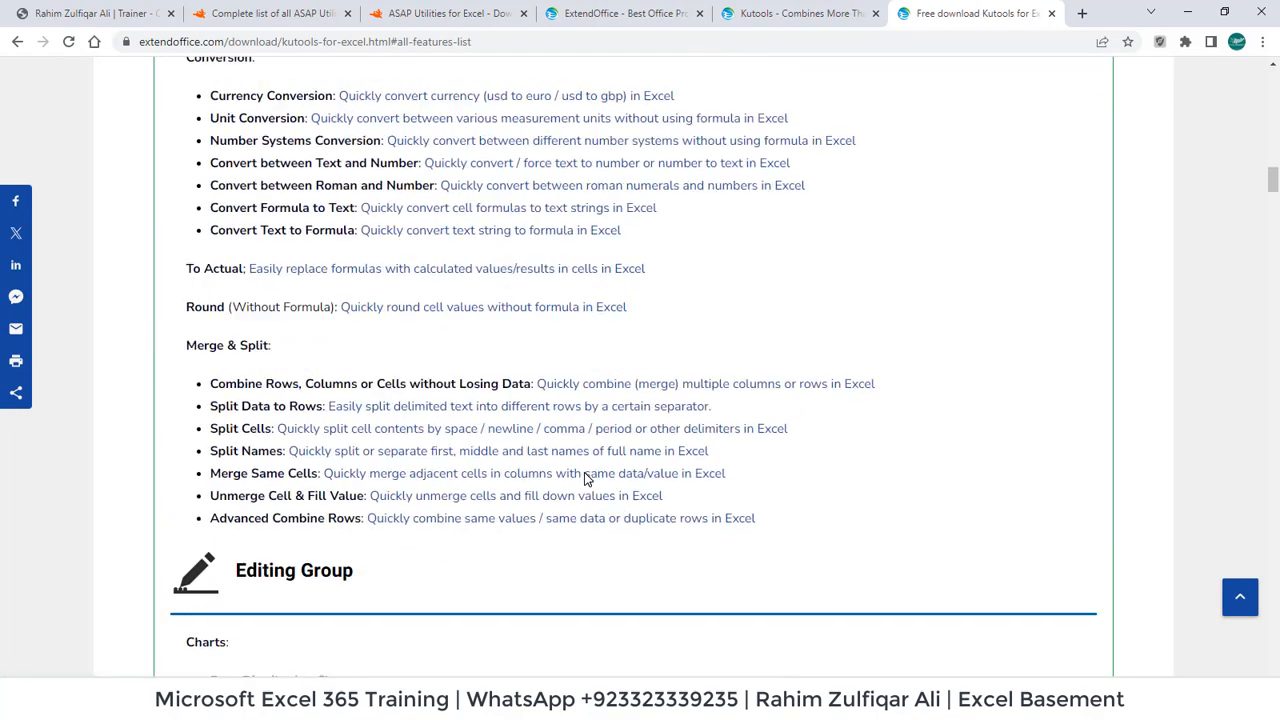
scroll(down, 3)
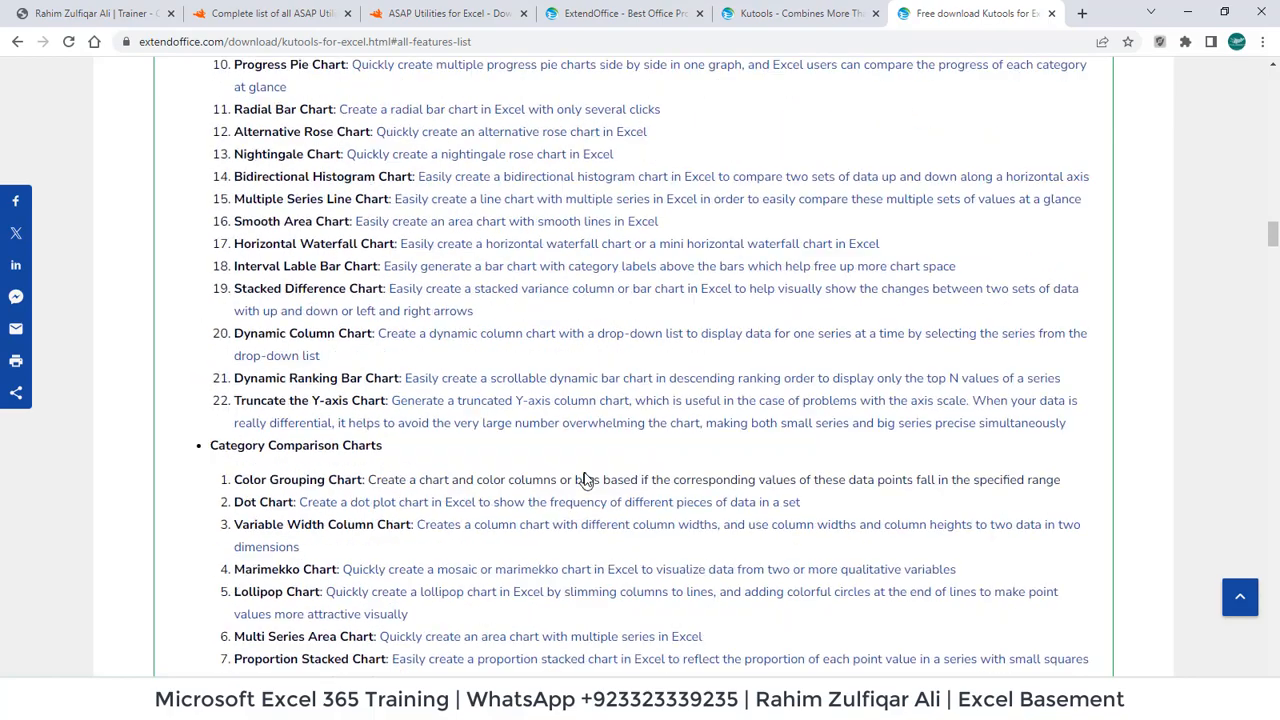
scroll(down, 3)
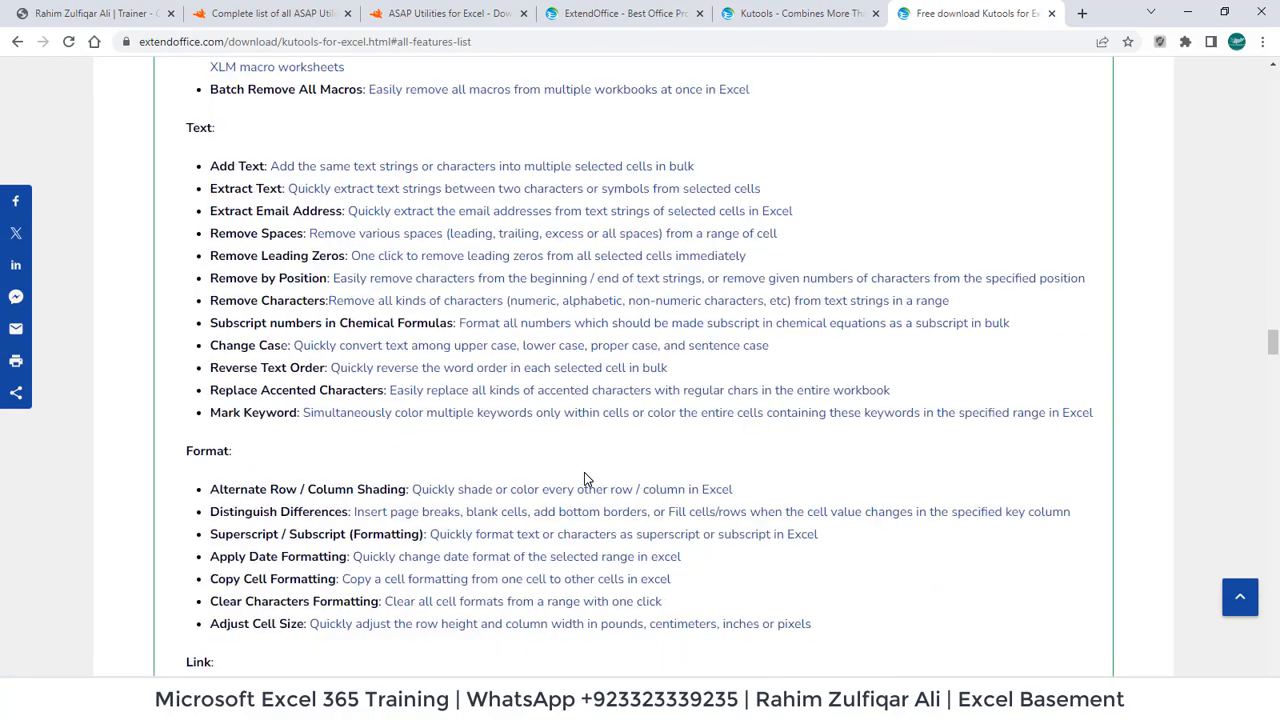
scroll(down, 3)
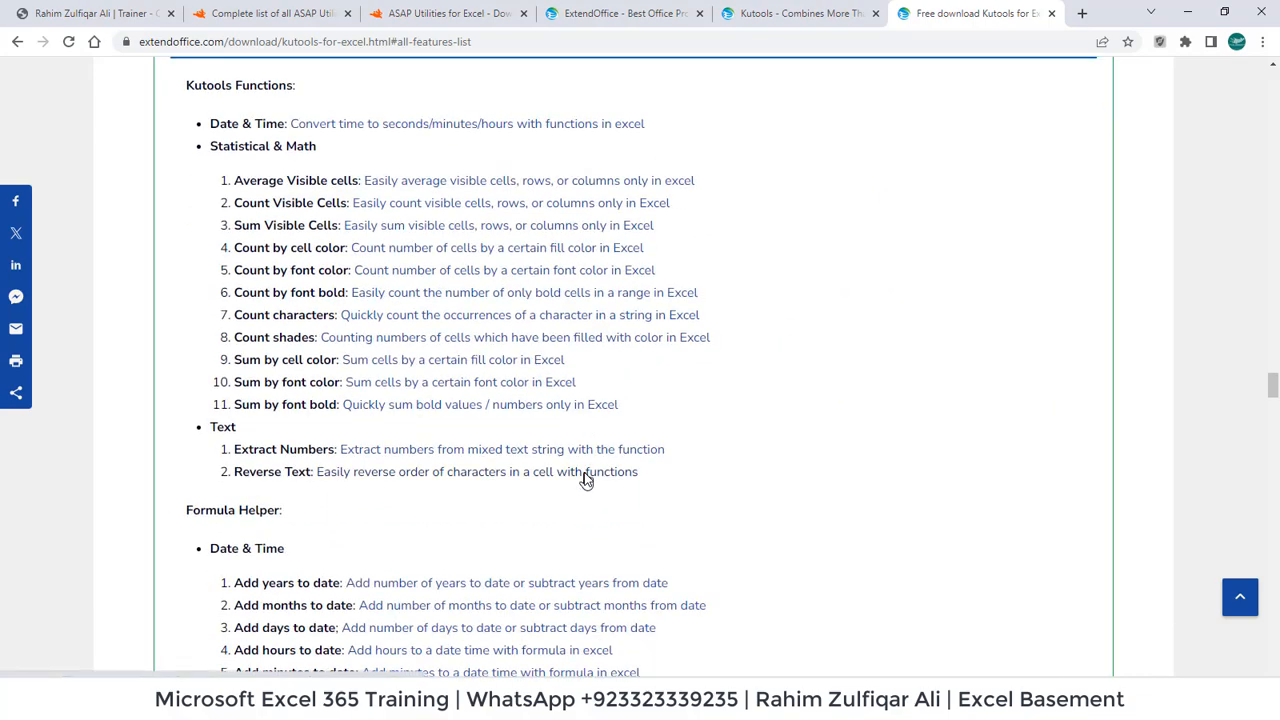
scroll(down, 3)
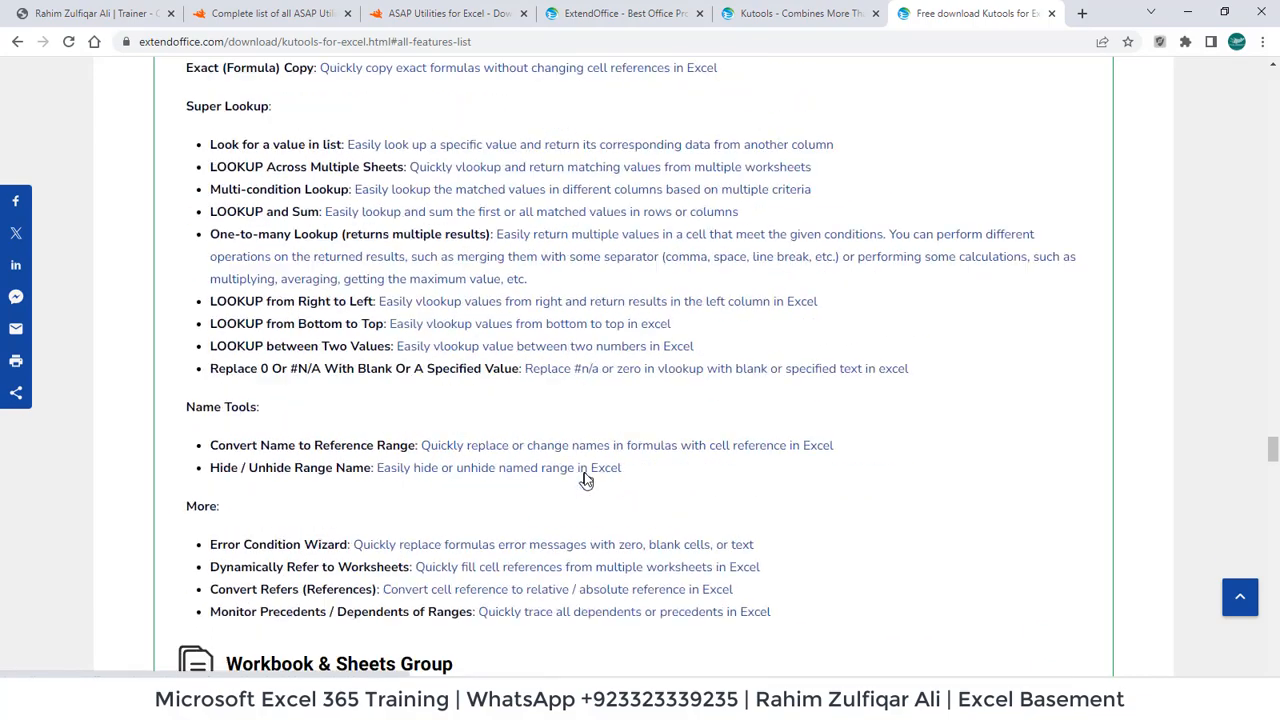
scroll(down, 3)
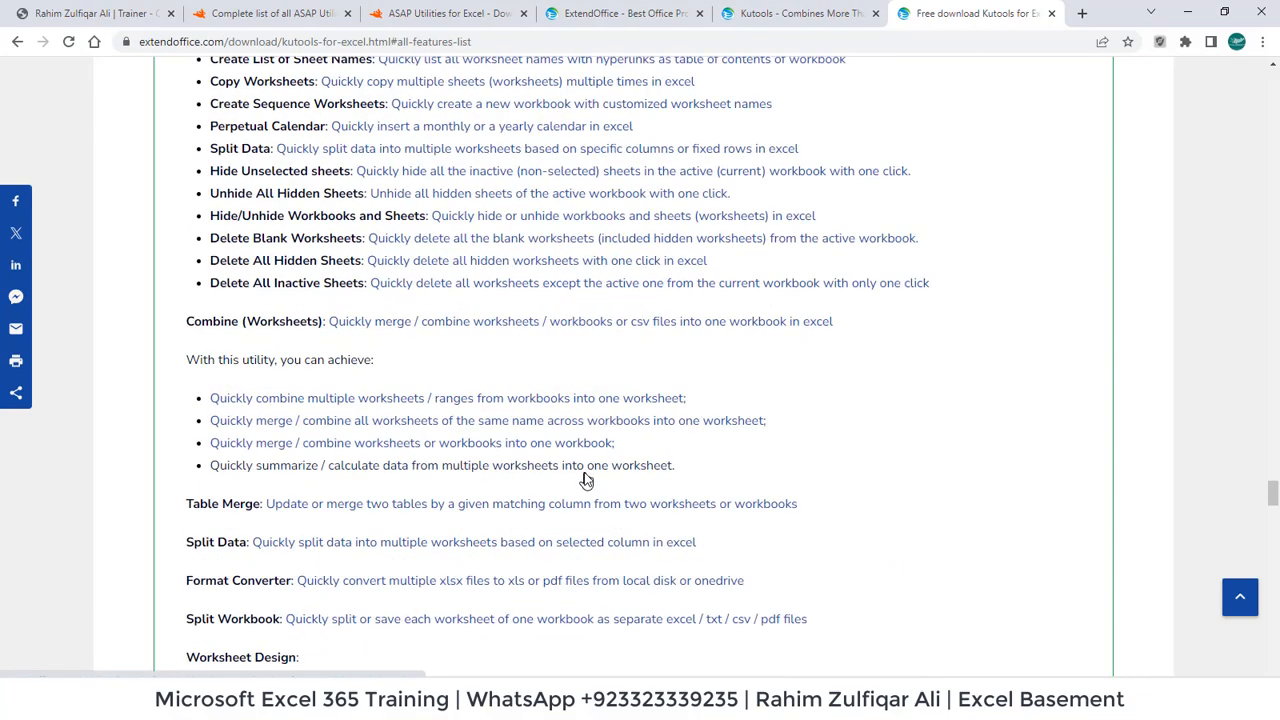